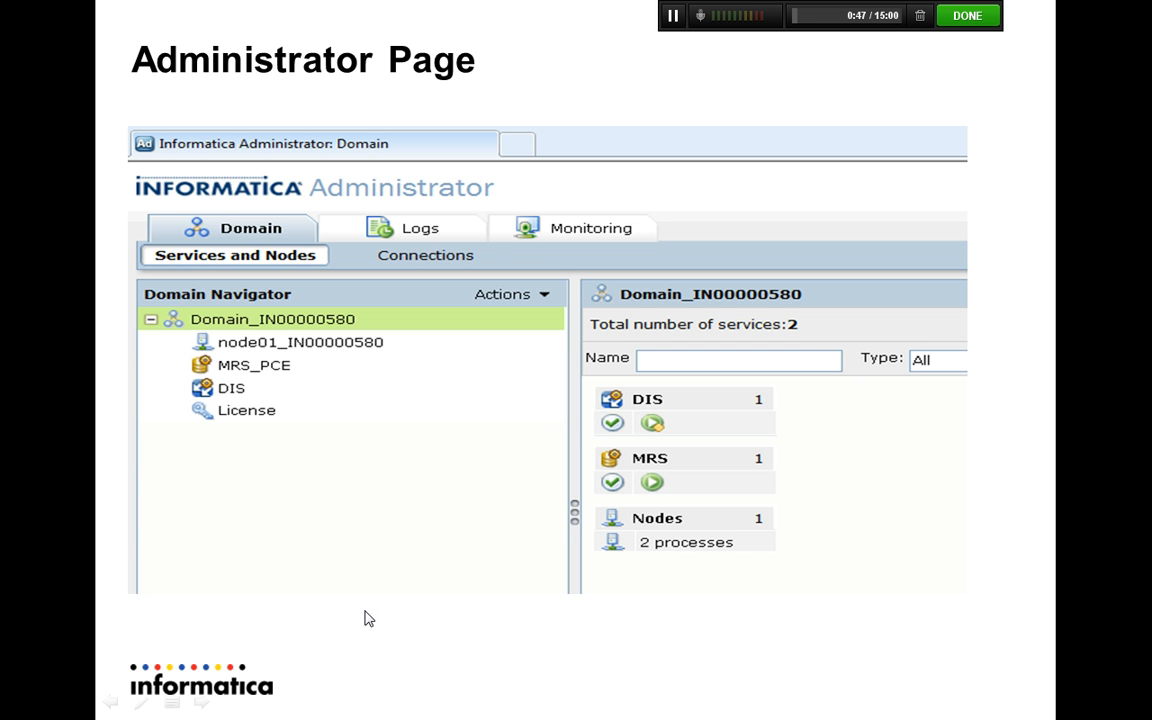
pyautogui.moveTo(244, 392)
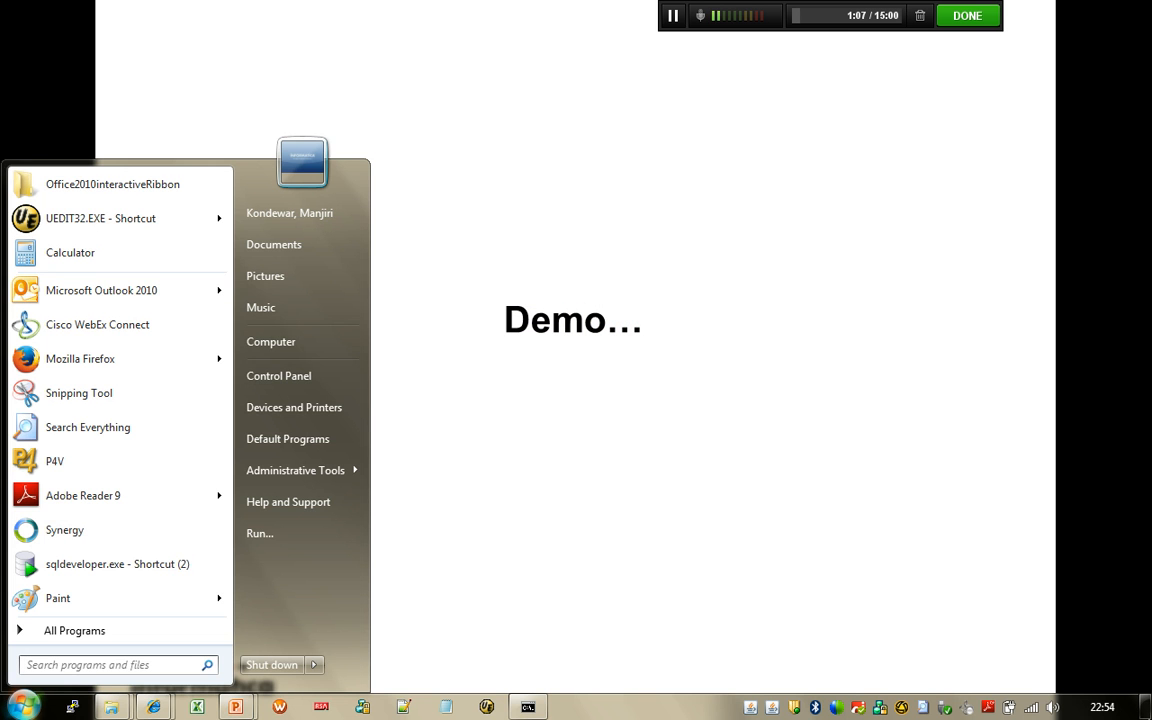
# Launch Informatica Developer from the Start menu's All Programs list.
pyautogui.click(74, 630)
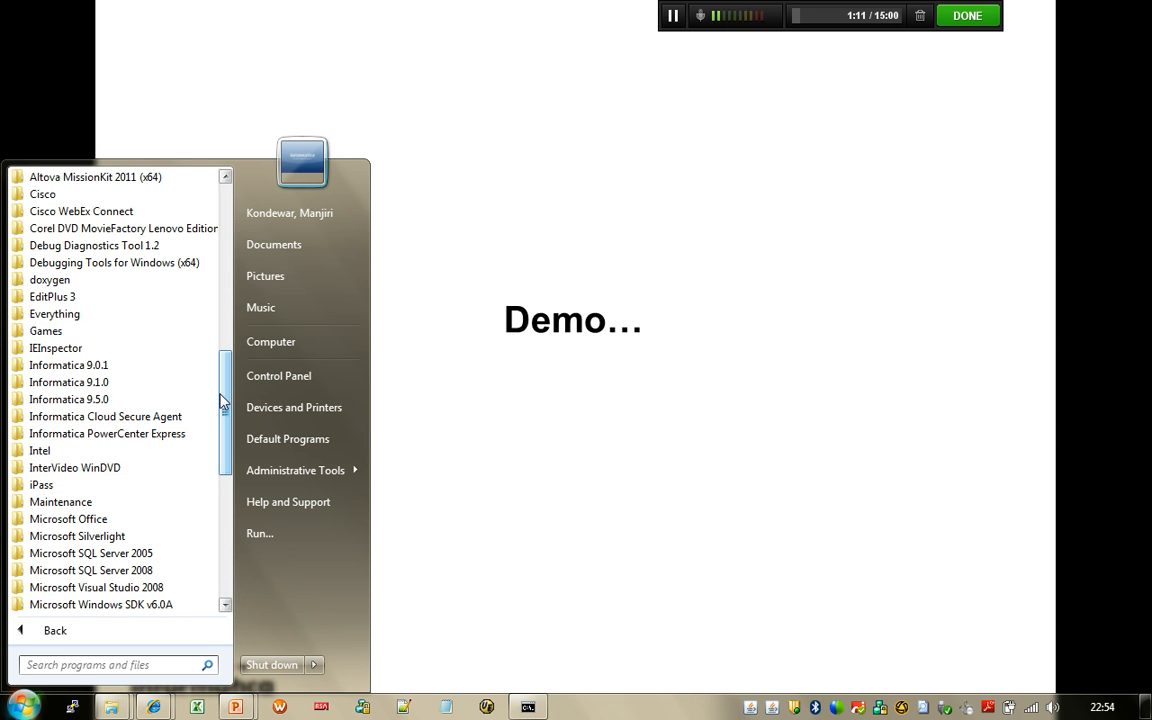
pyautogui.click(108, 432)
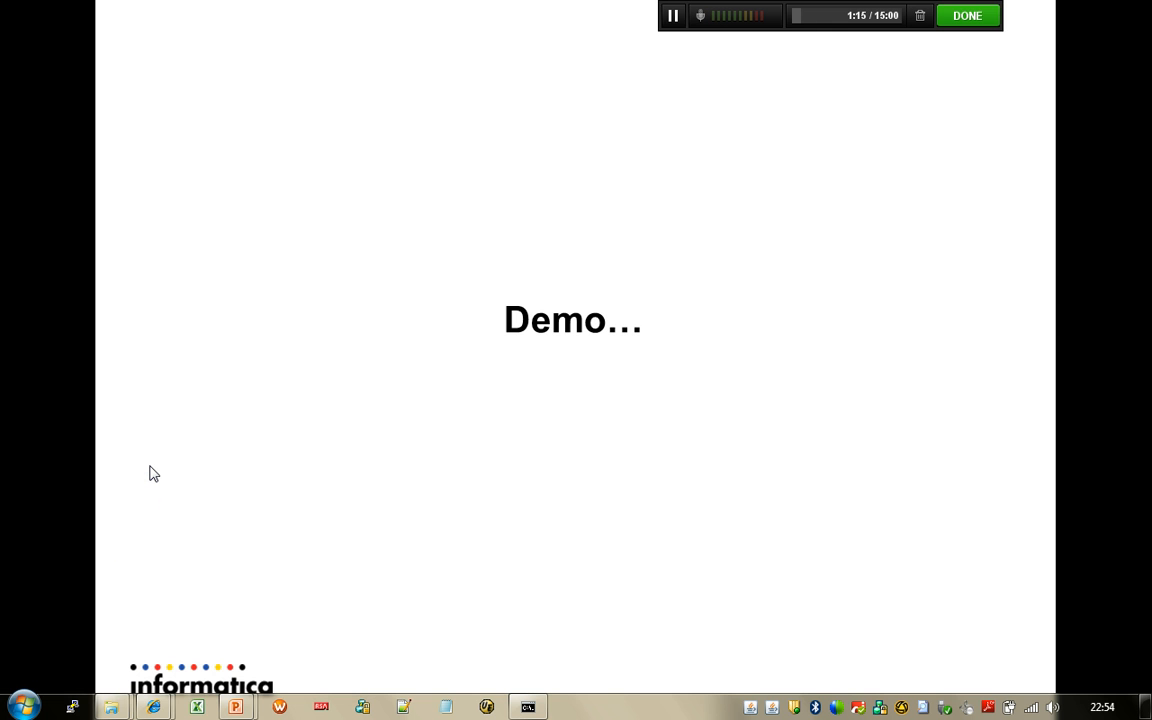
pyautogui.moveTo(196, 432)
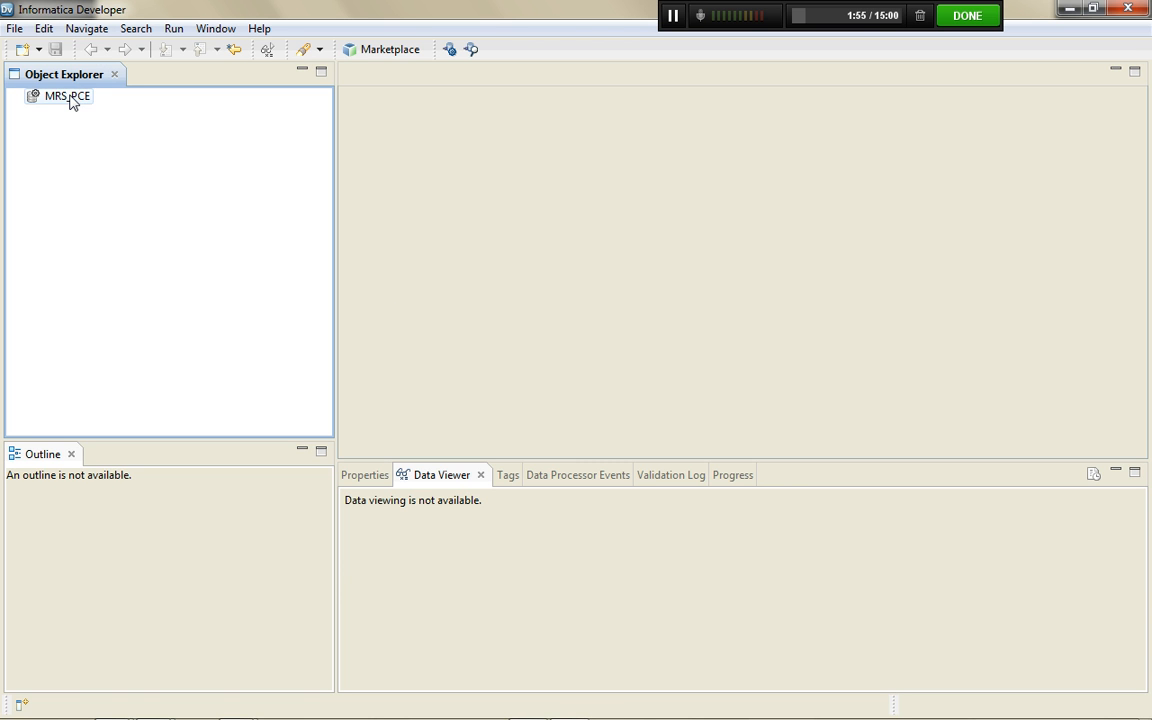
# Connect to the MRS_PCE repository and confirm the domain login credentials.
pyautogui.rightClick(62, 100)
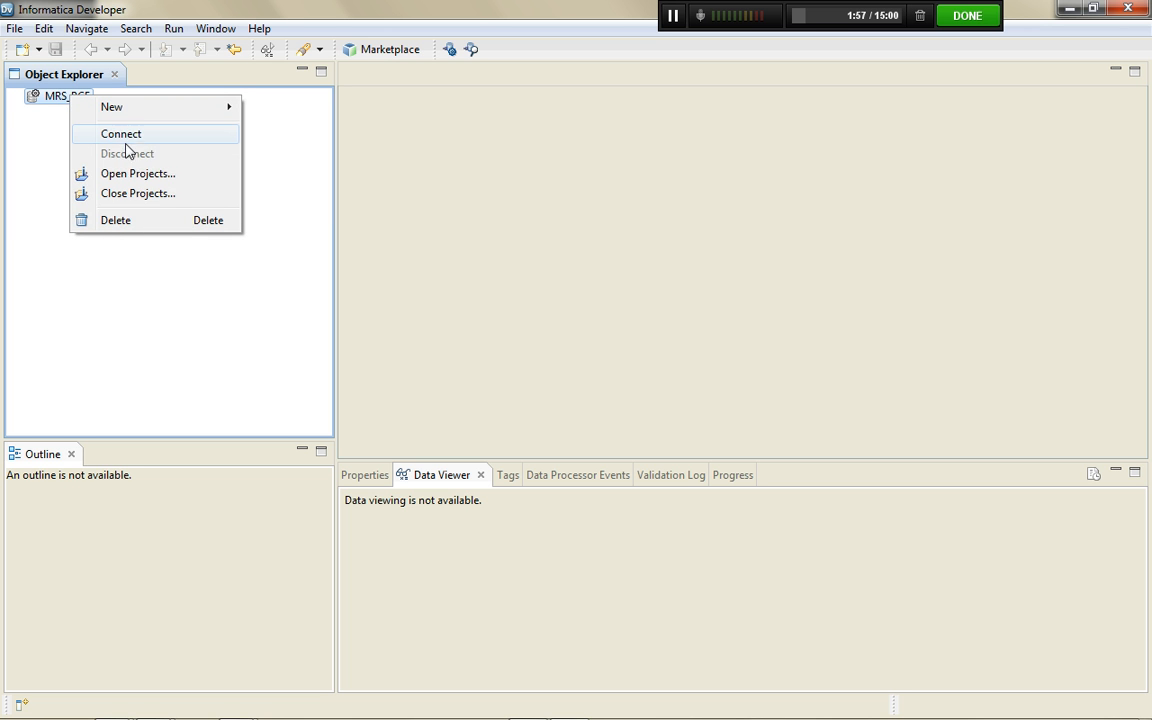
pyautogui.click(132, 134)
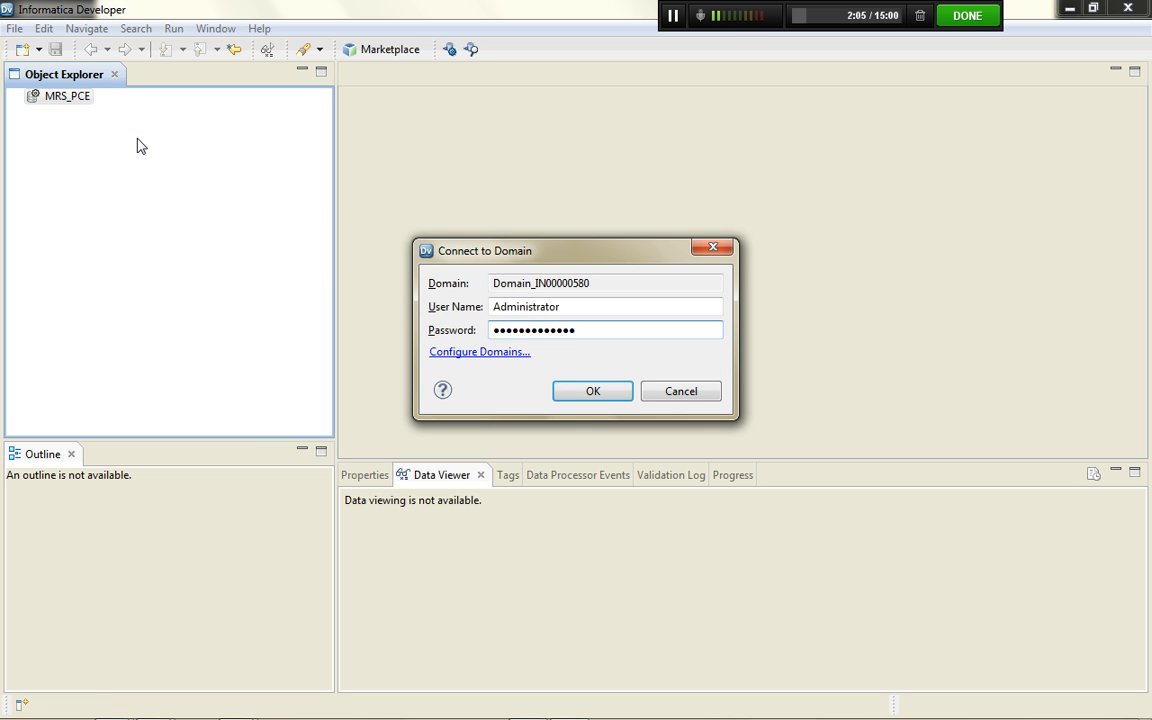
pyautogui.click(592, 390)
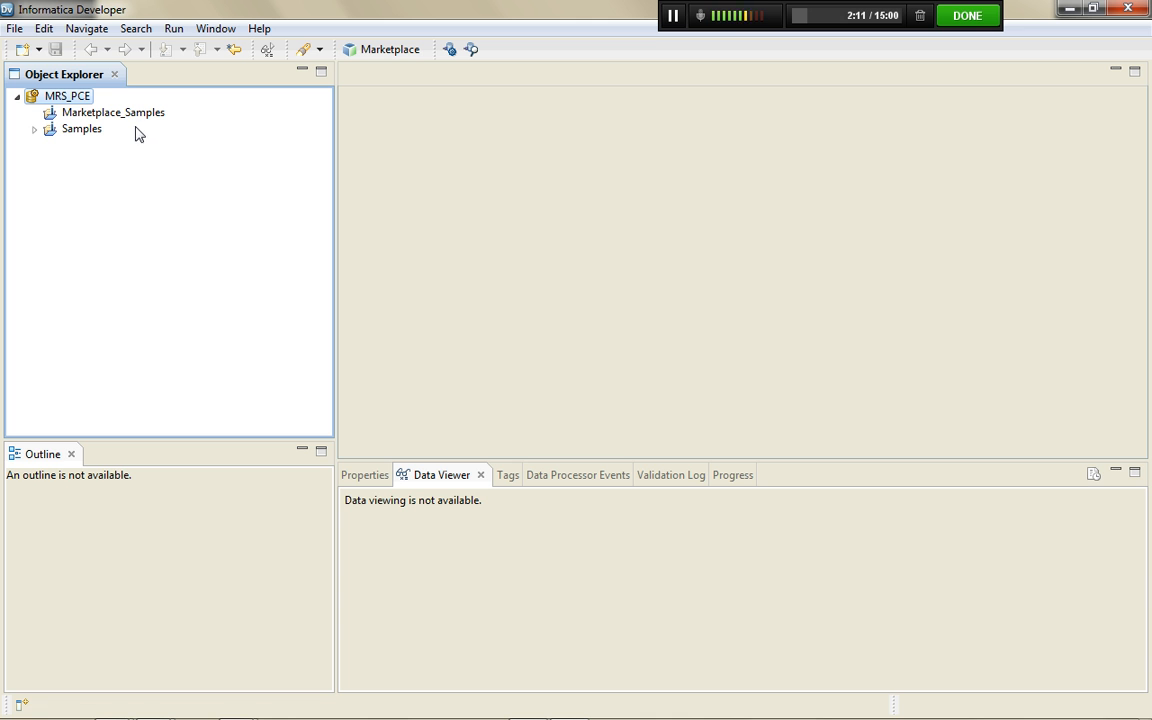
pyautogui.moveTo(128, 126)
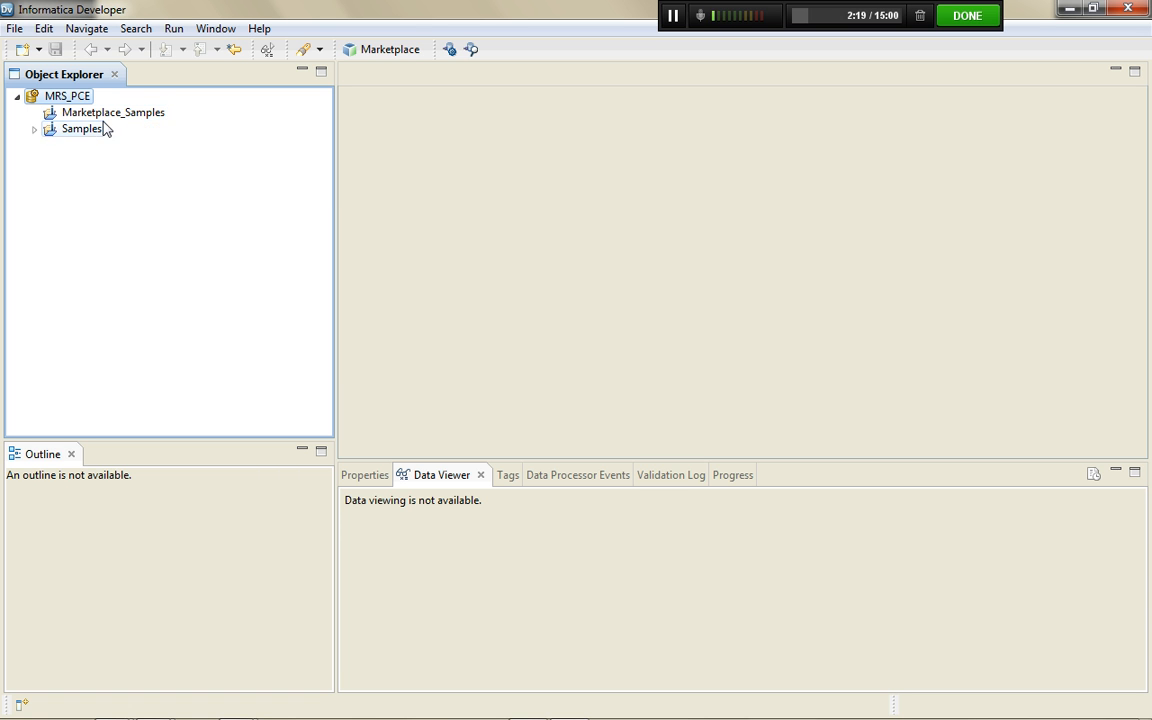
# Expand the Samples project to reveal folders like MappingDesigns and ProfilingSamples.
pyautogui.click(32, 136)
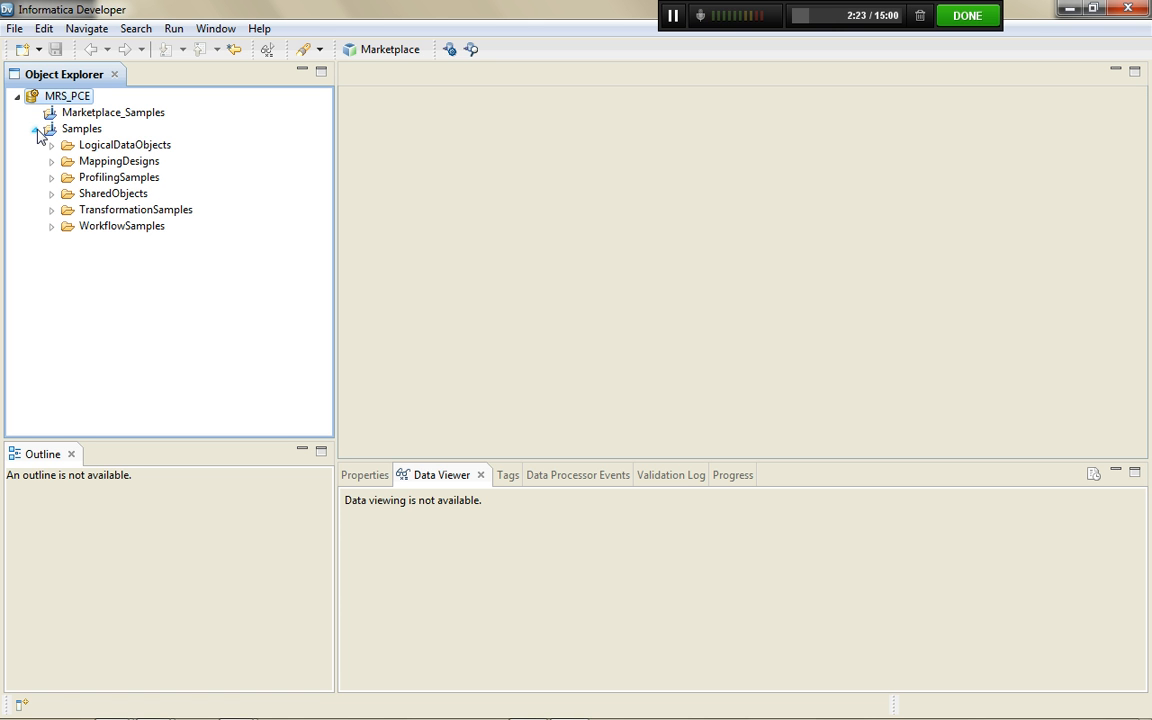
pyautogui.click(118, 176)
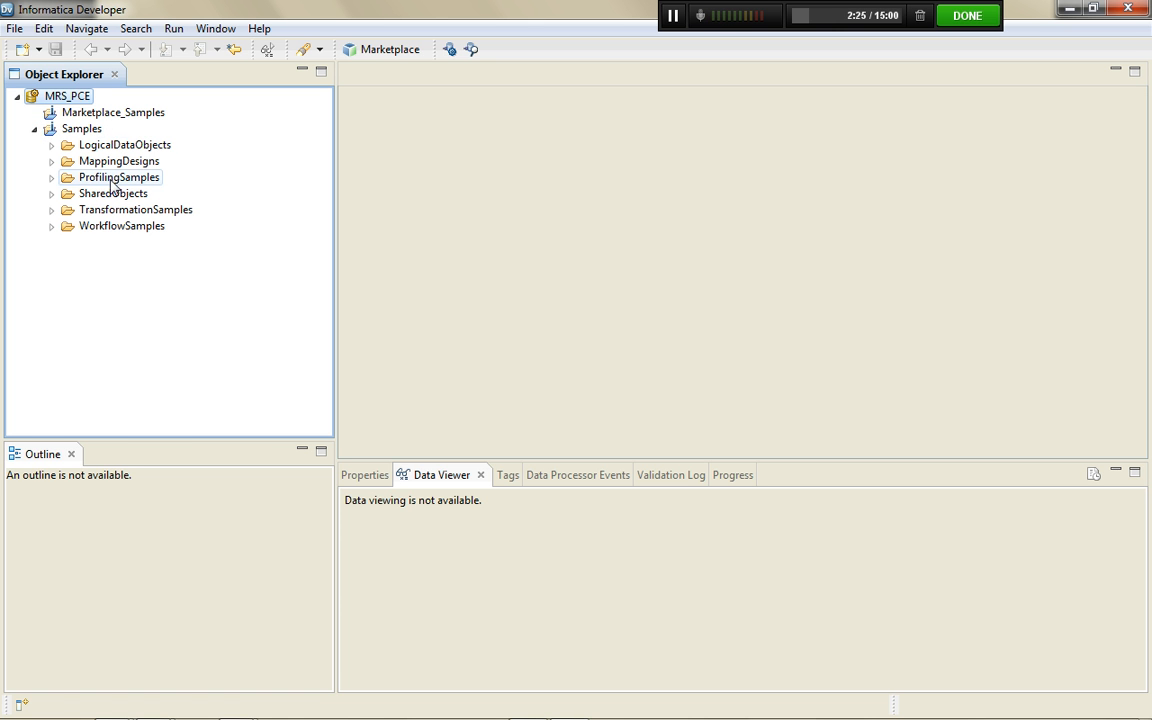
pyautogui.click(124, 144)
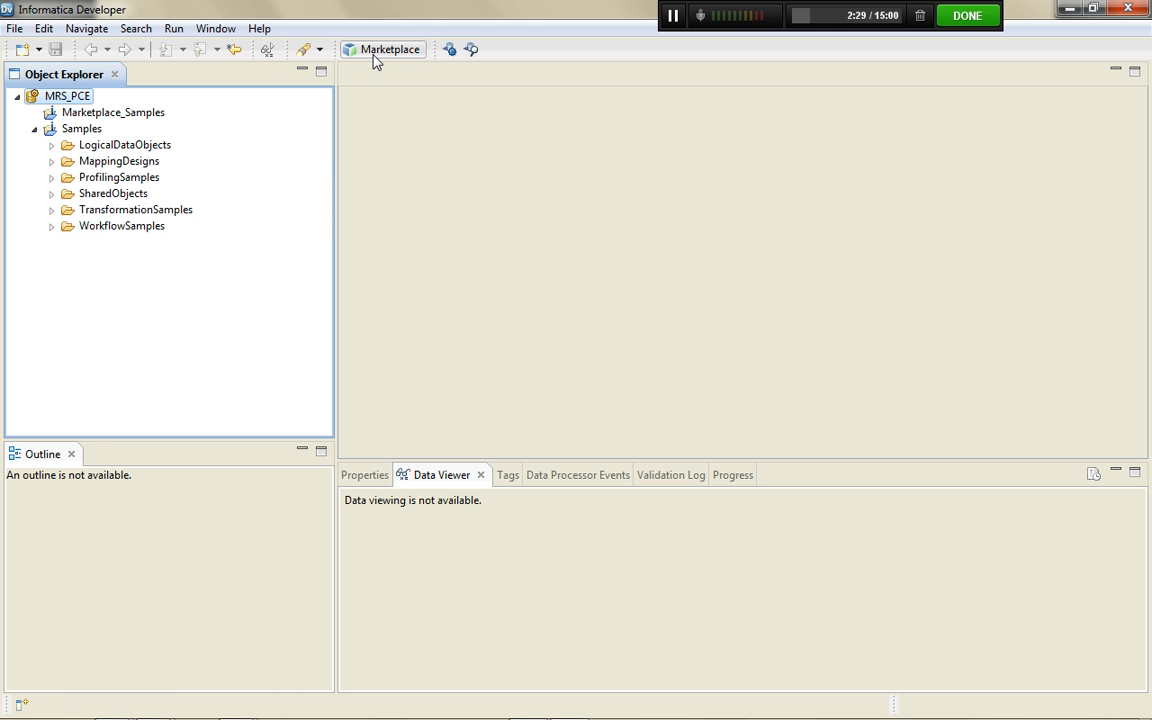
pyautogui.moveTo(382, 62)
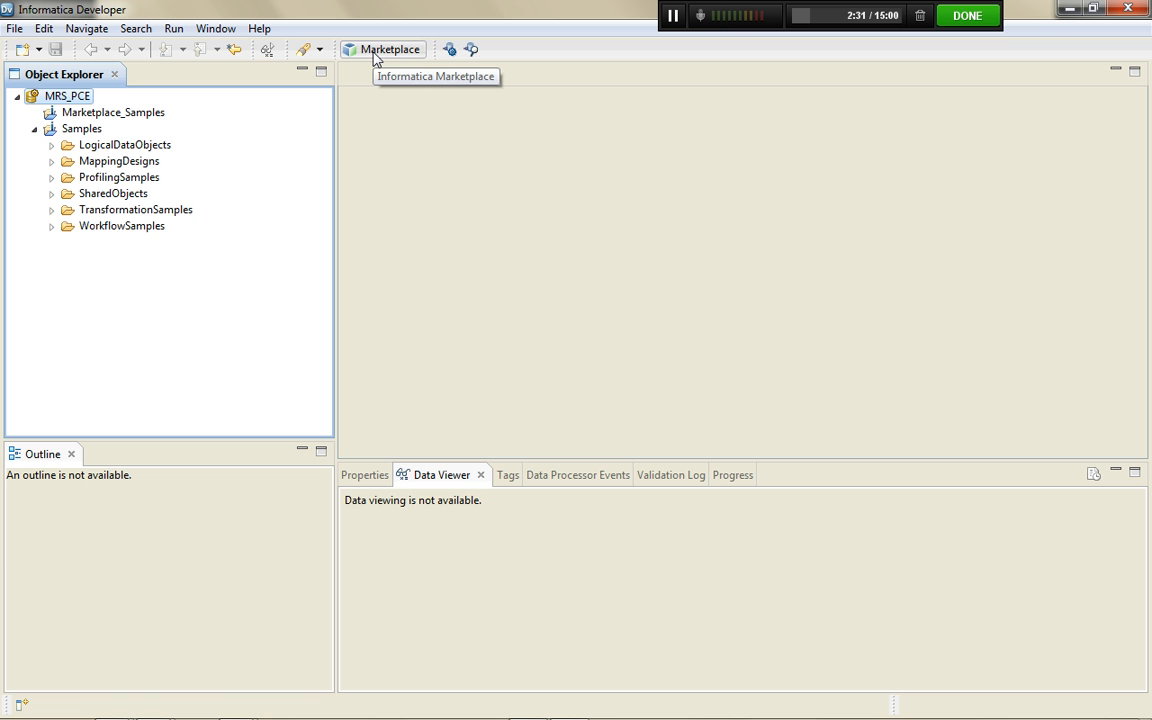
# Open the Informatica Marketplace and search it for 'RegEx'.
pyautogui.click(390, 48)
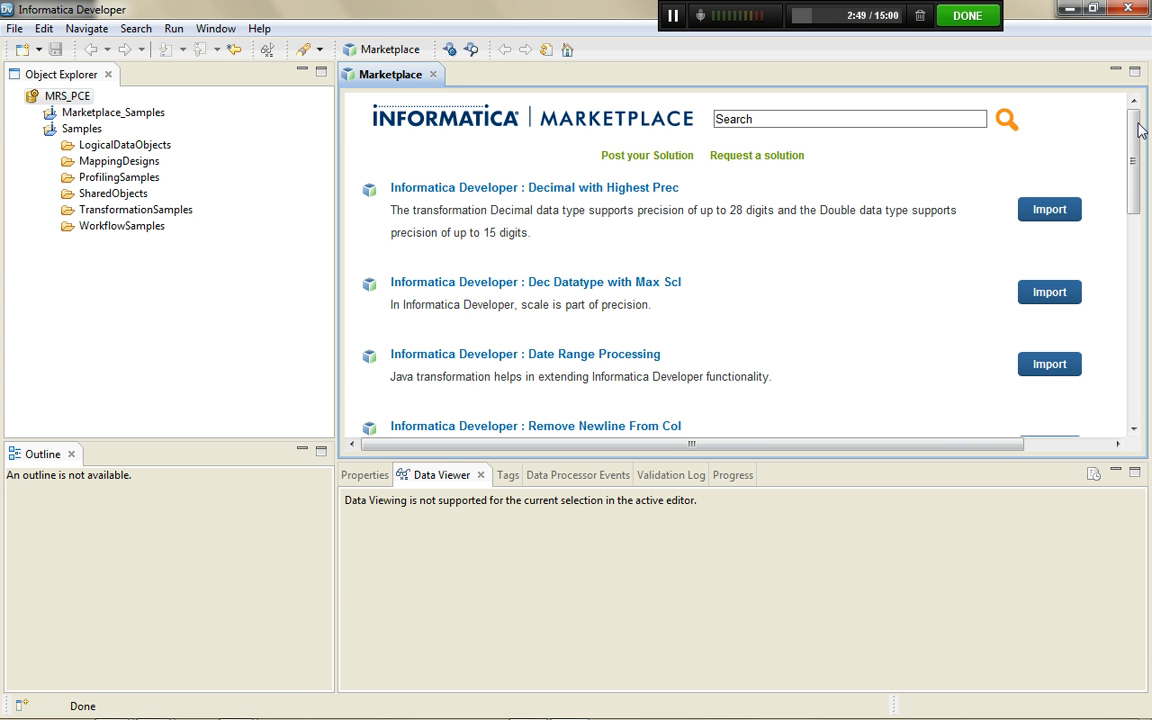
pyautogui.scroll(-3)
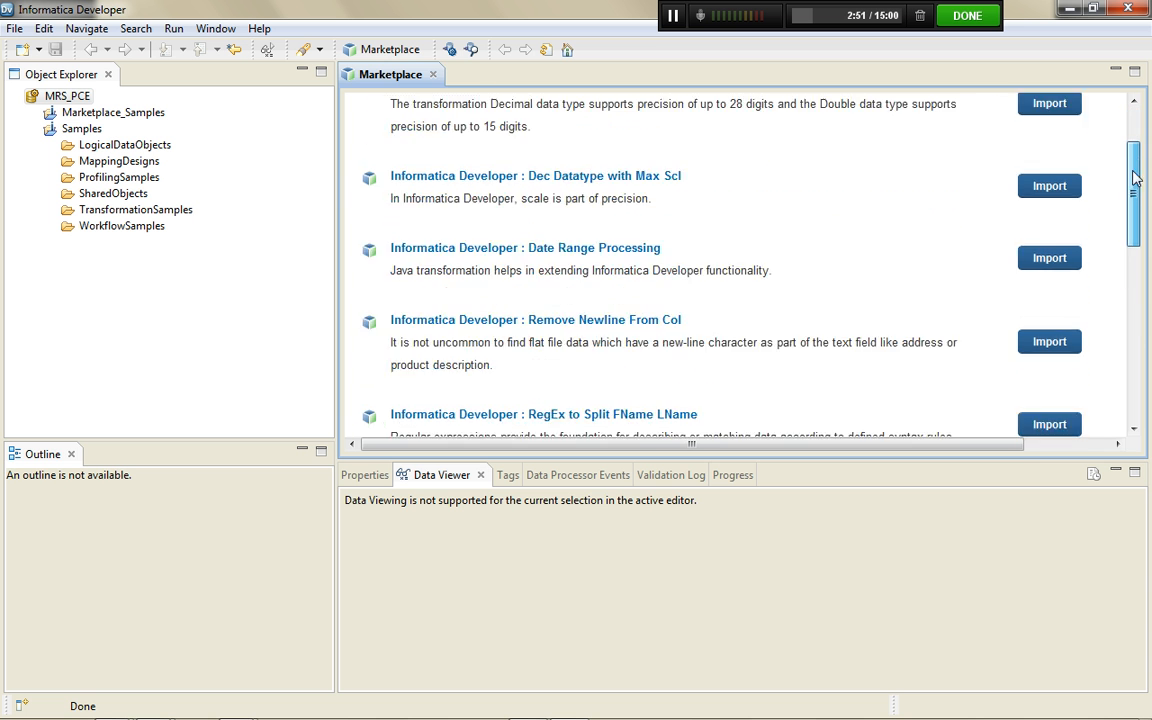
pyautogui.scroll(-3)
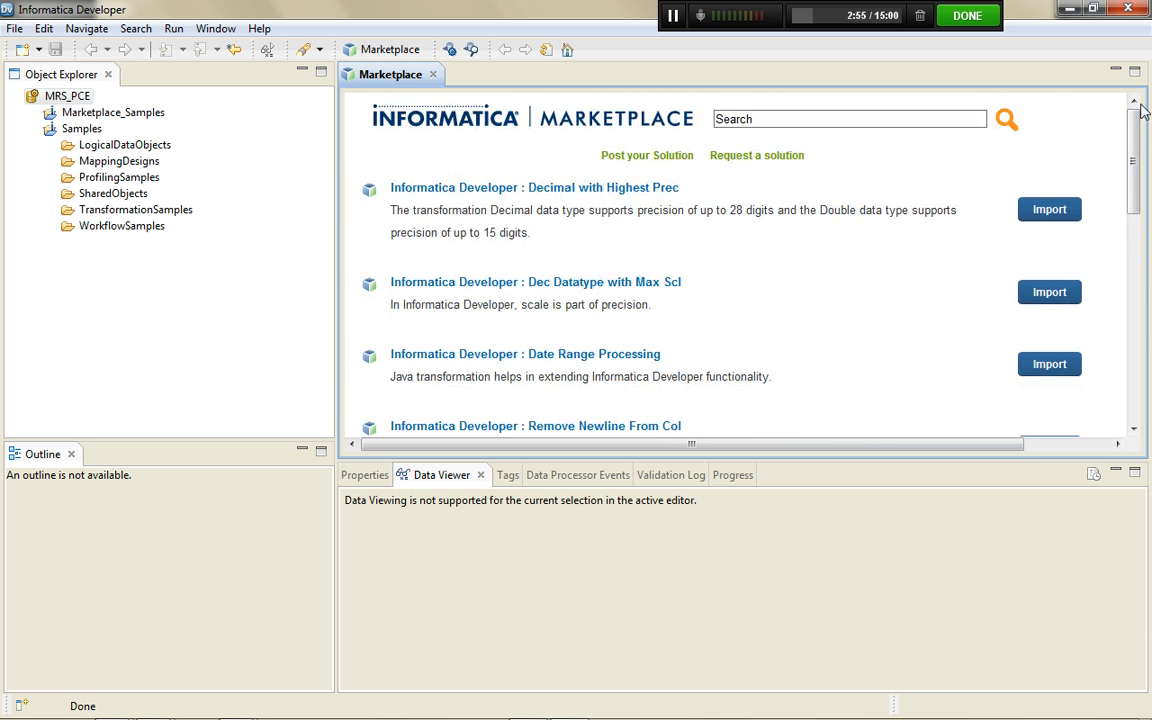
pyautogui.click(848, 118)
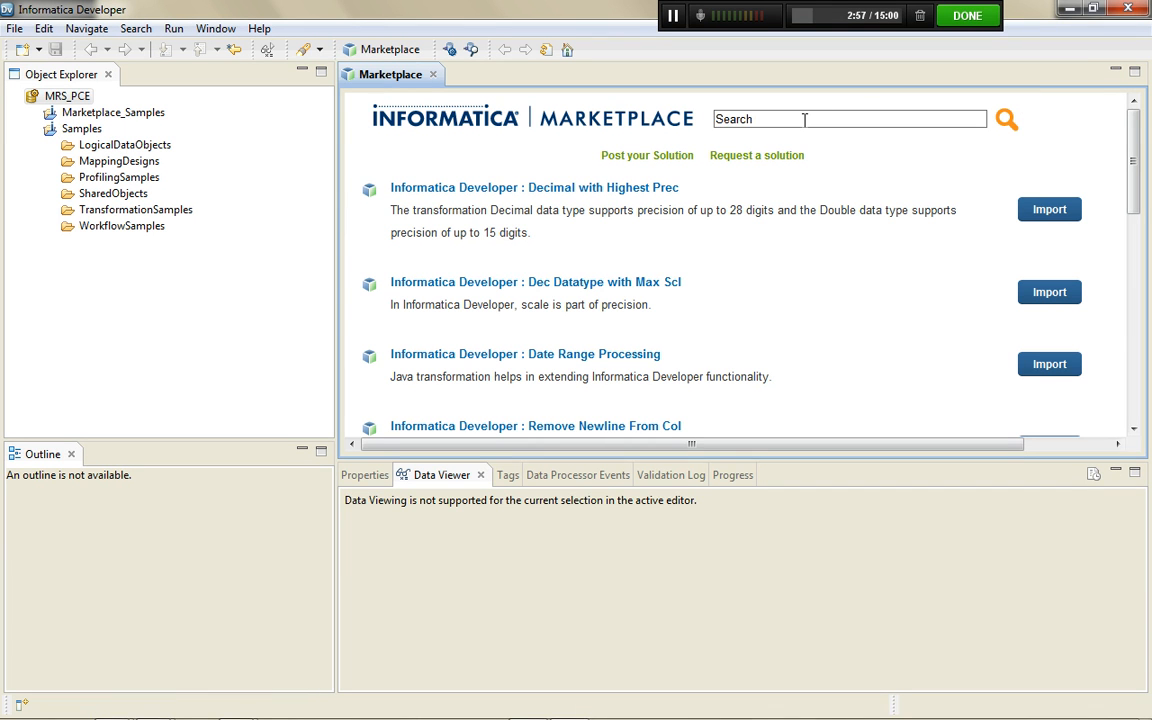
pyautogui.write('Reg')
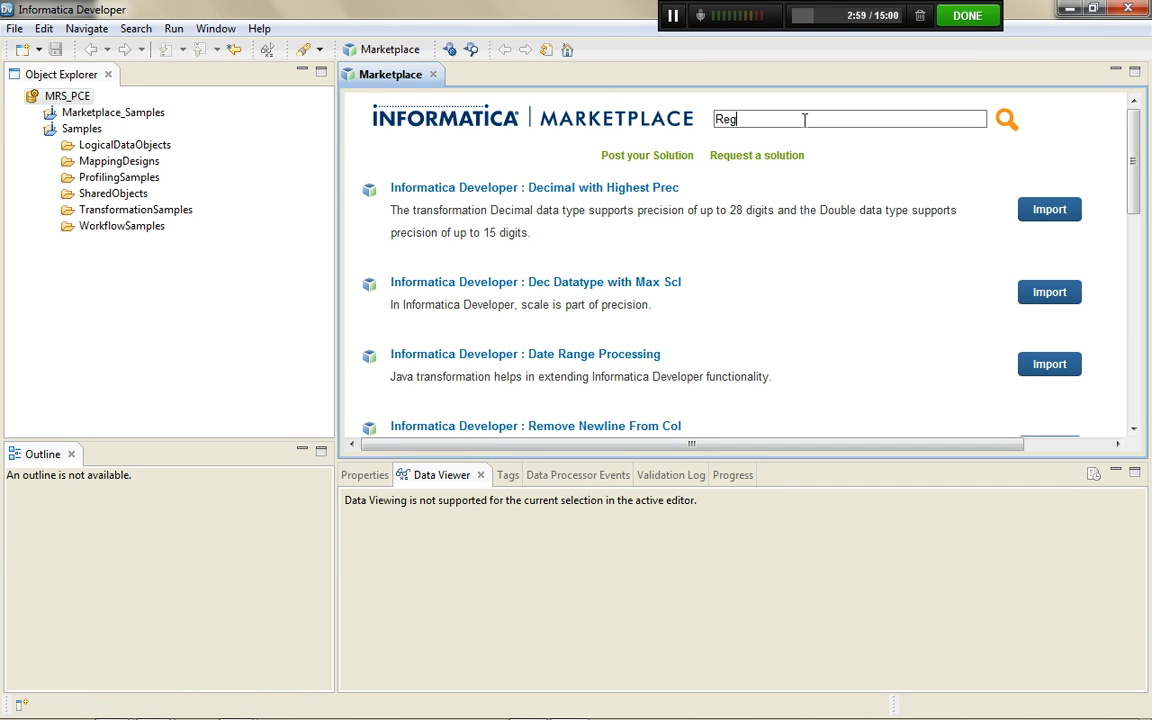
pyautogui.write('Ex')
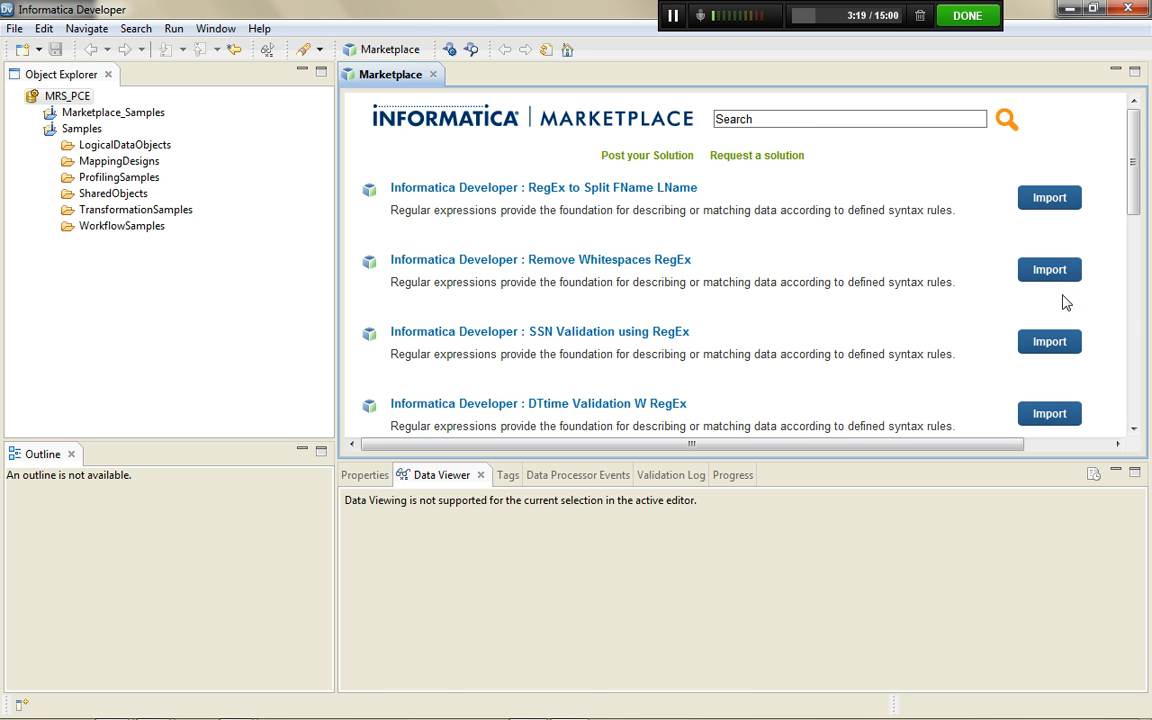
pyautogui.moveTo(1060, 280)
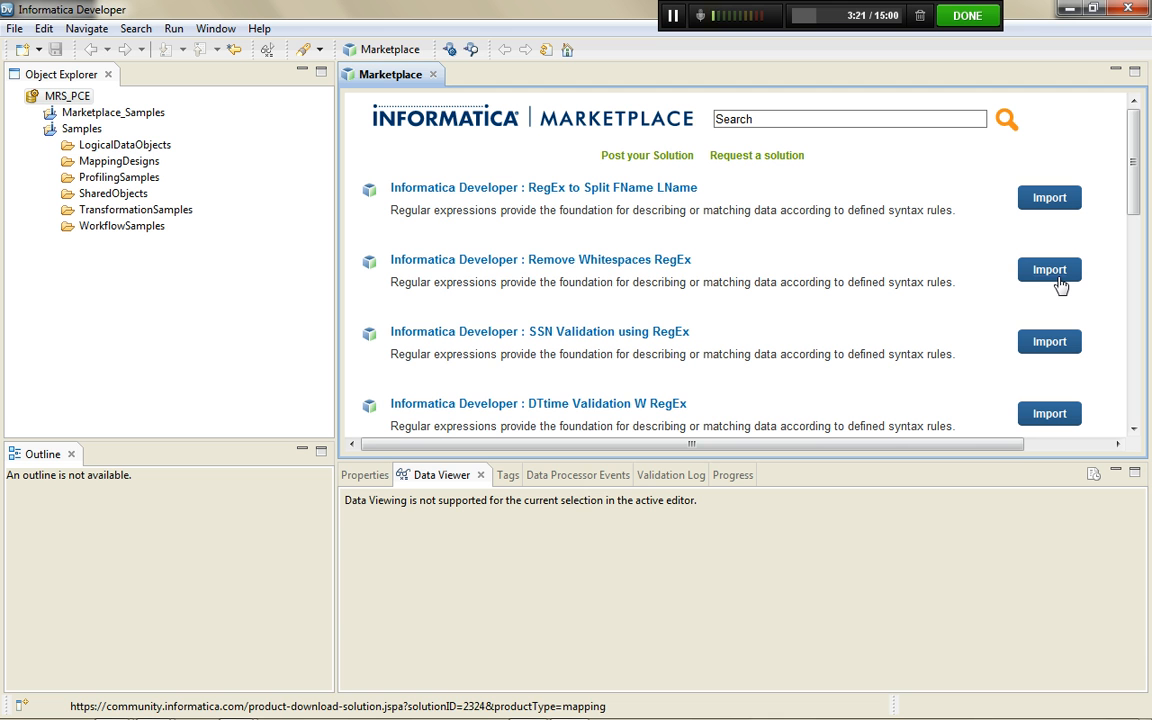
# Start importing Remove Whitespaces RegEx and sign in to the Marketplace as 'mkon'.
pyautogui.click(1048, 268)
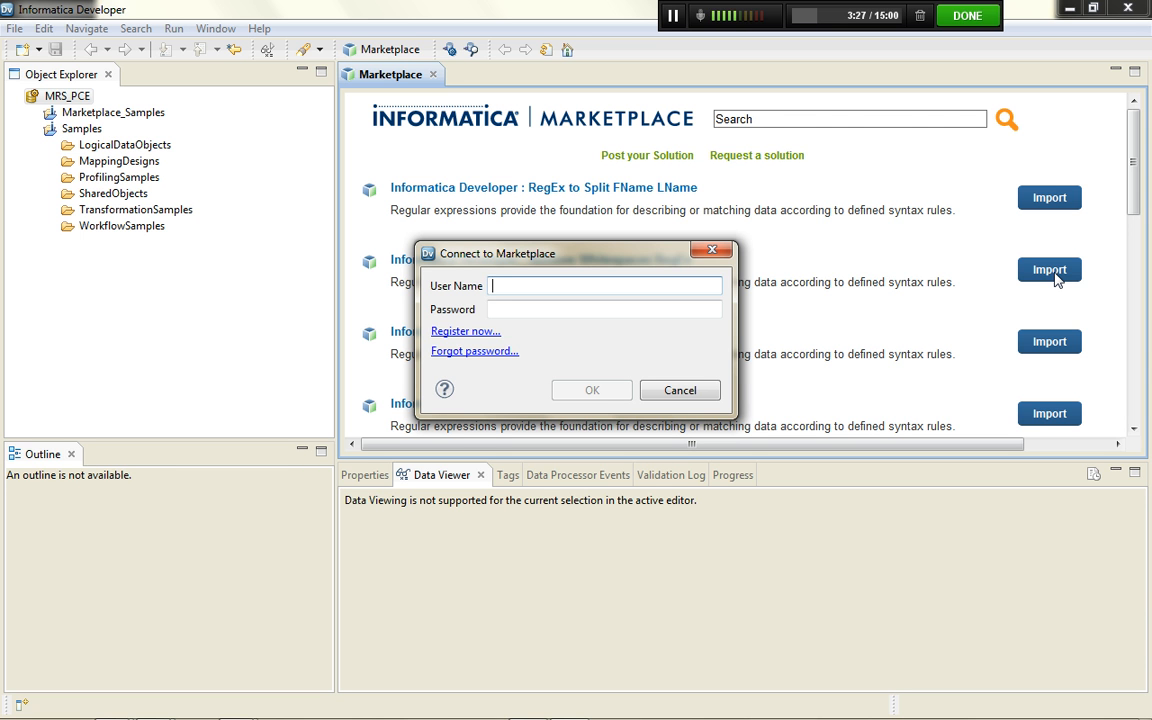
pyautogui.moveTo(568, 248)
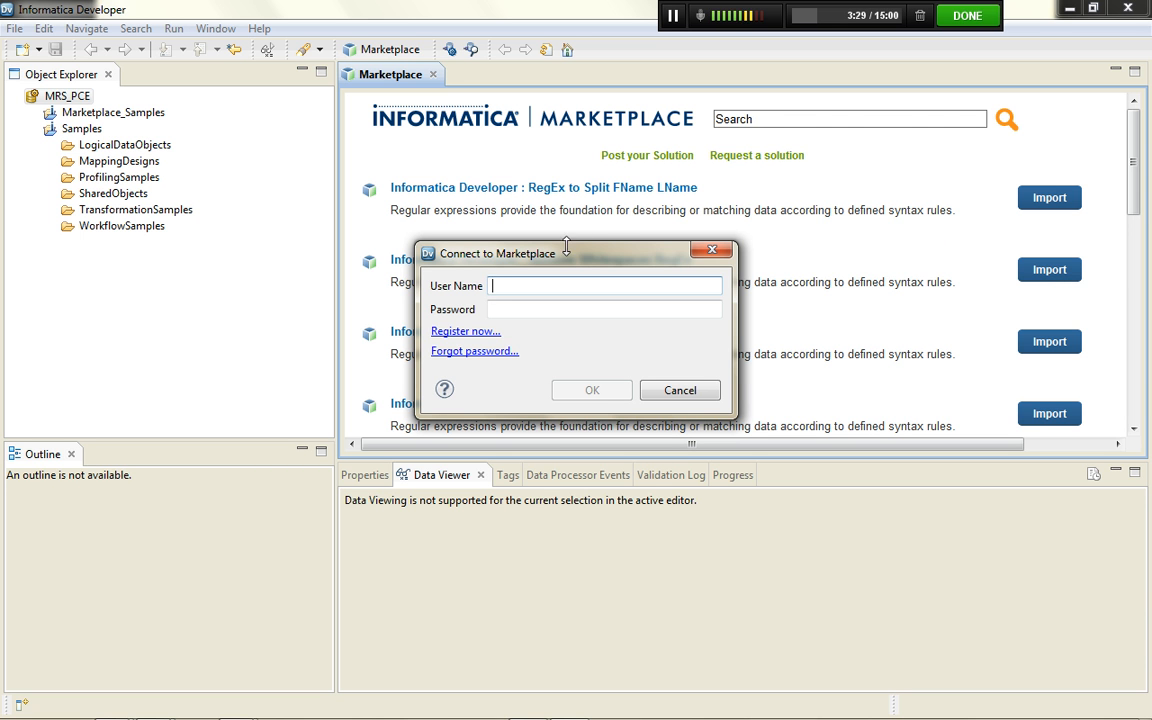
pyautogui.moveTo(570, 256)
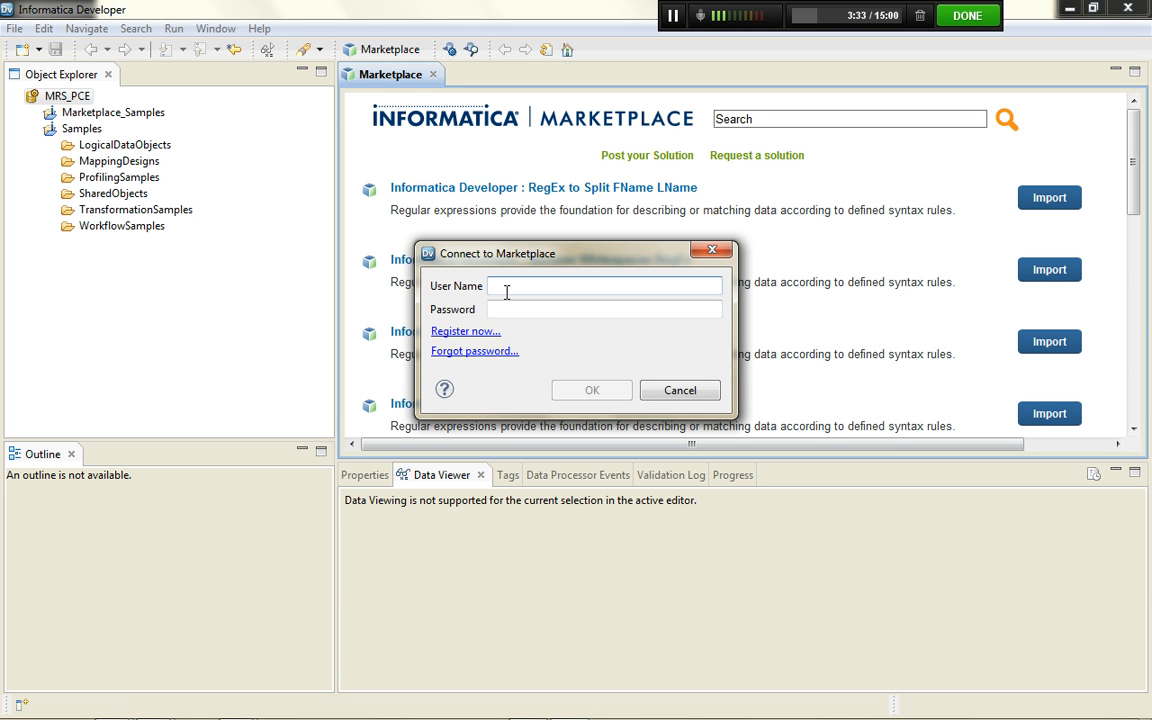
pyautogui.moveTo(464, 332)
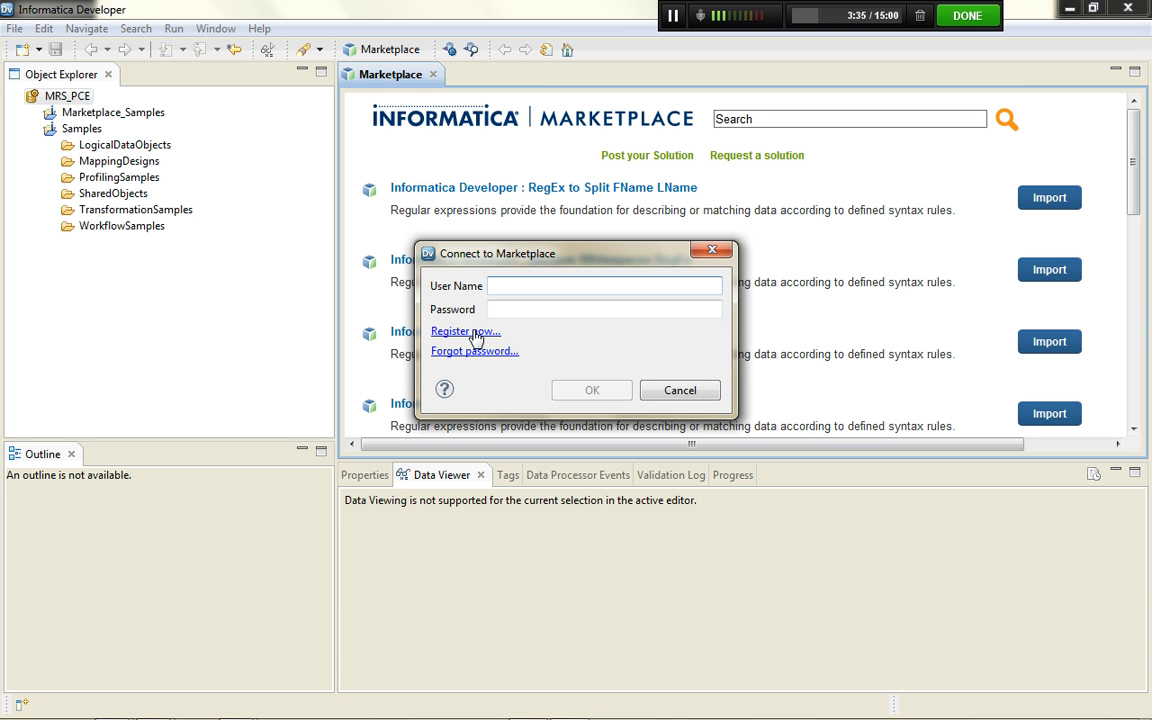
pyautogui.click(604, 286)
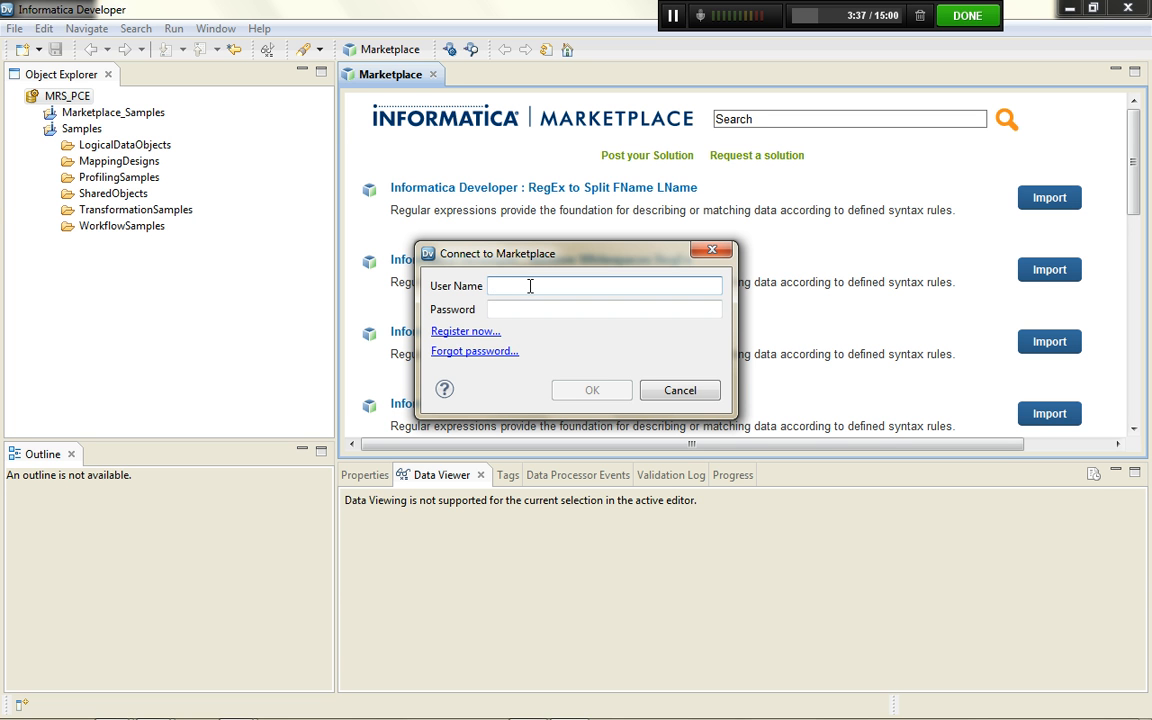
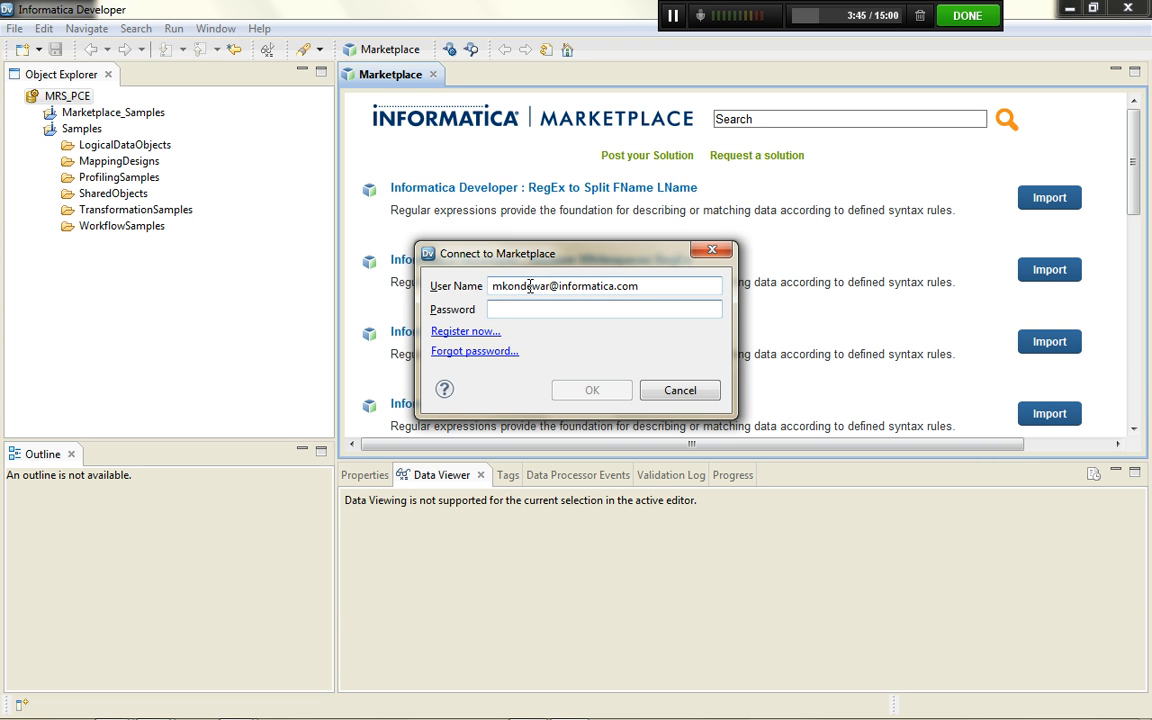
pyautogui.click(604, 308)
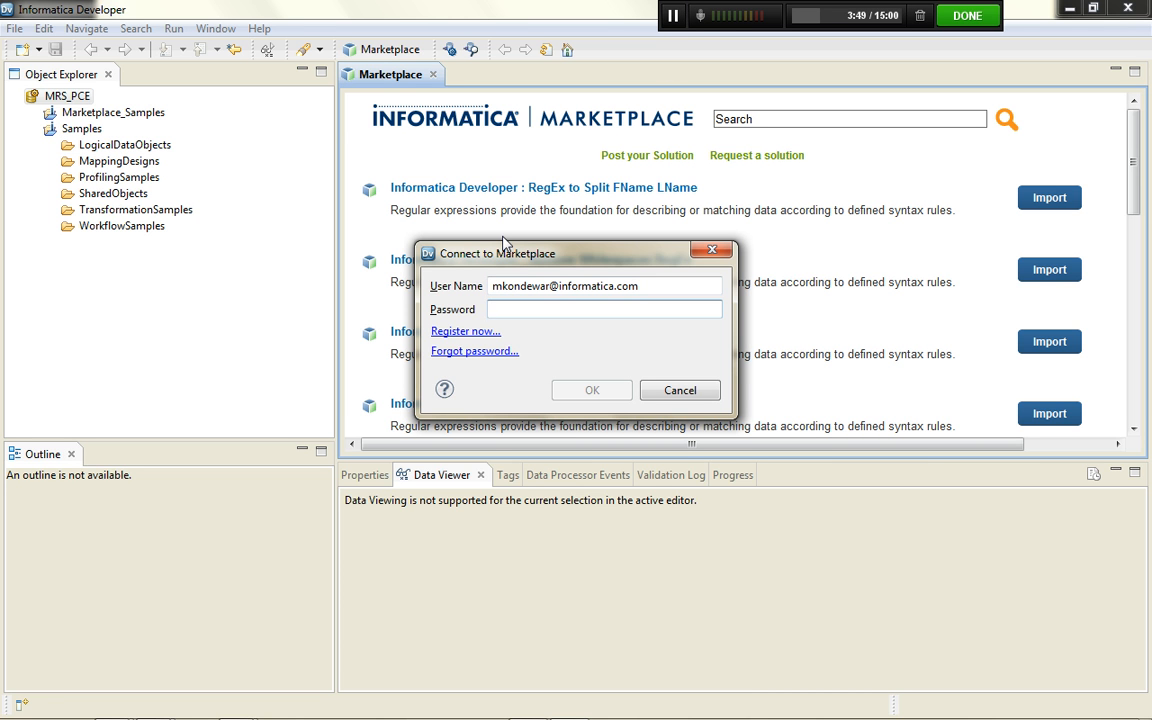
pyautogui.click(604, 308)
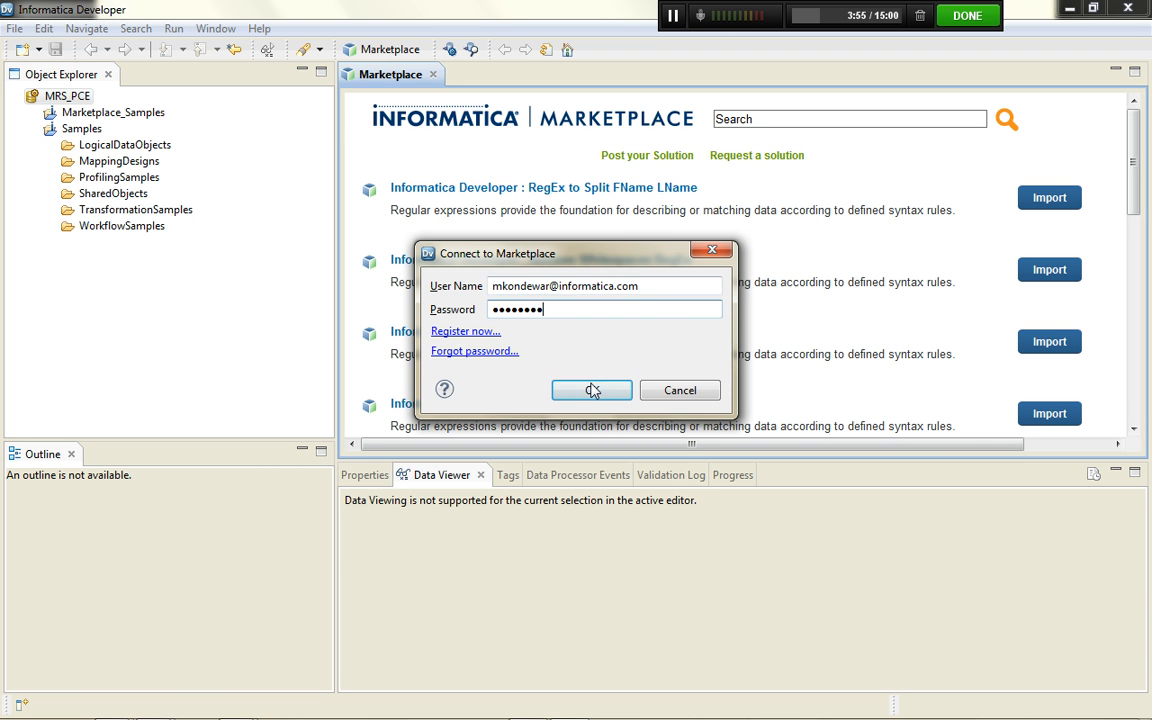
pyautogui.click(592, 390)
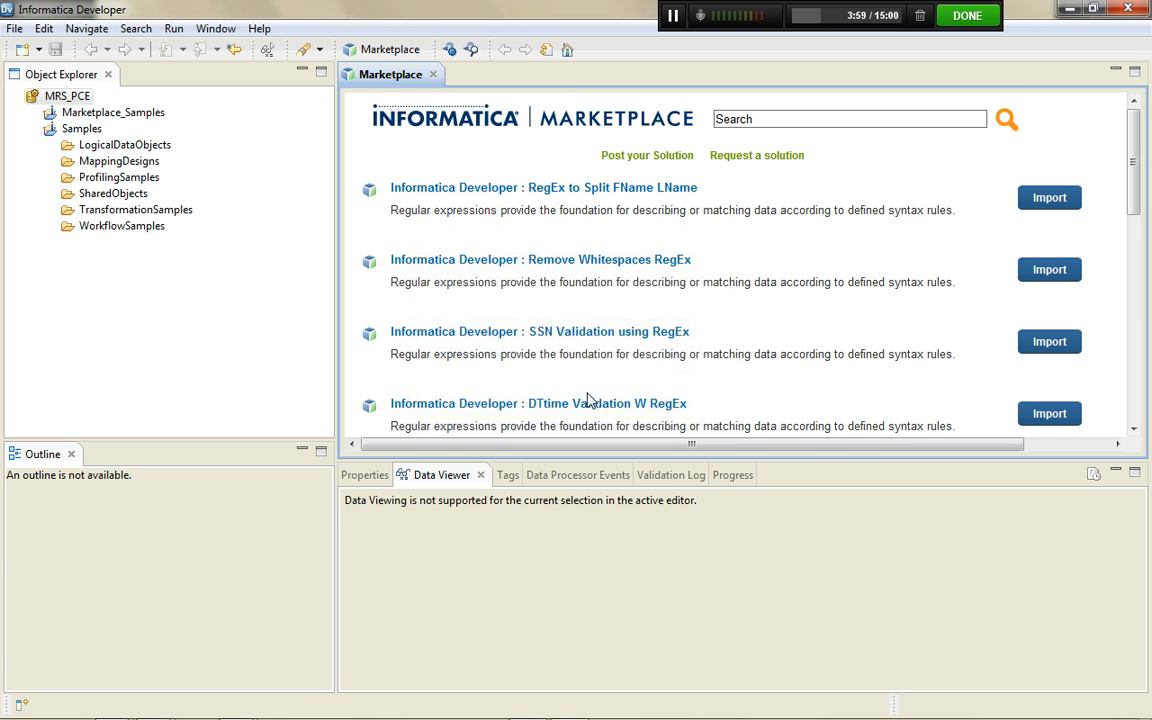
# Import Remove Whitespaces RegEx, accept the workspace location and reach the Import File step.
pyautogui.click(1048, 198)
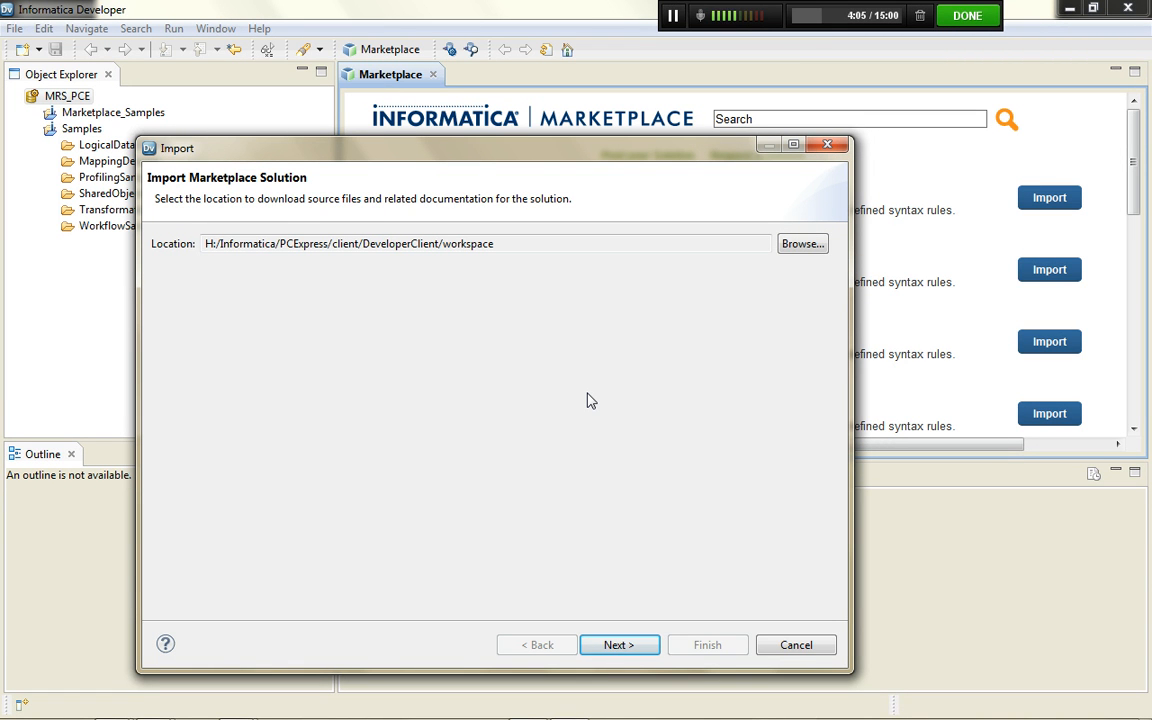
pyautogui.click(504, 244)
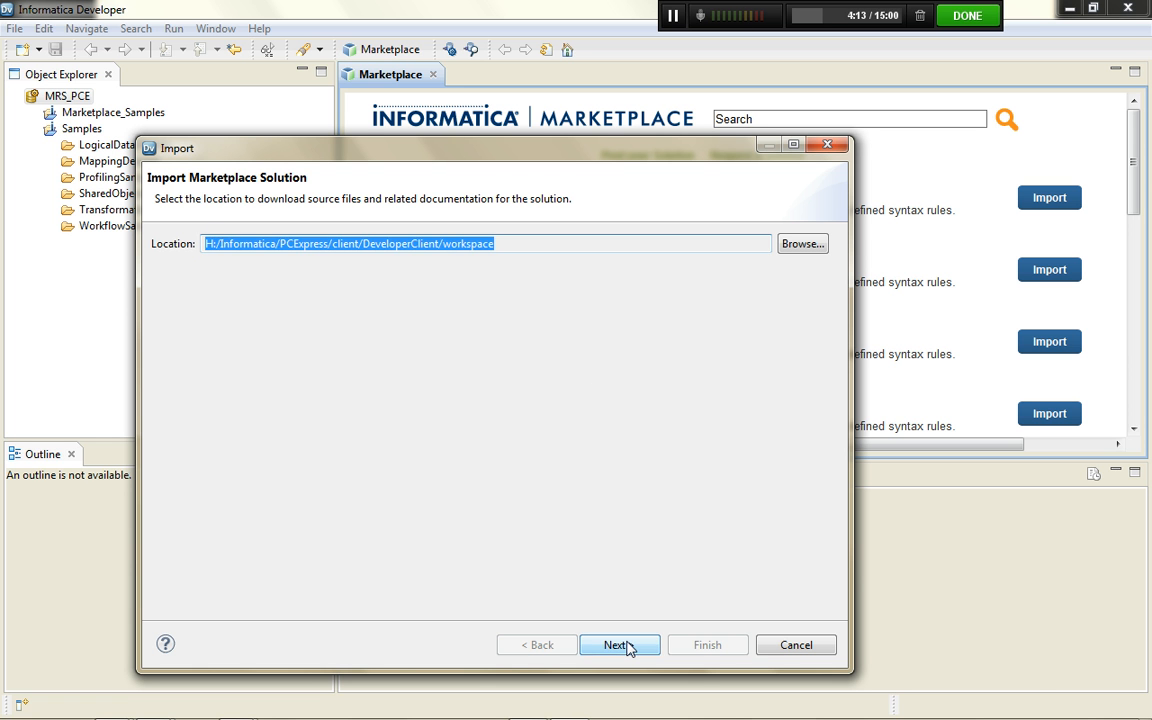
pyautogui.click(620, 644)
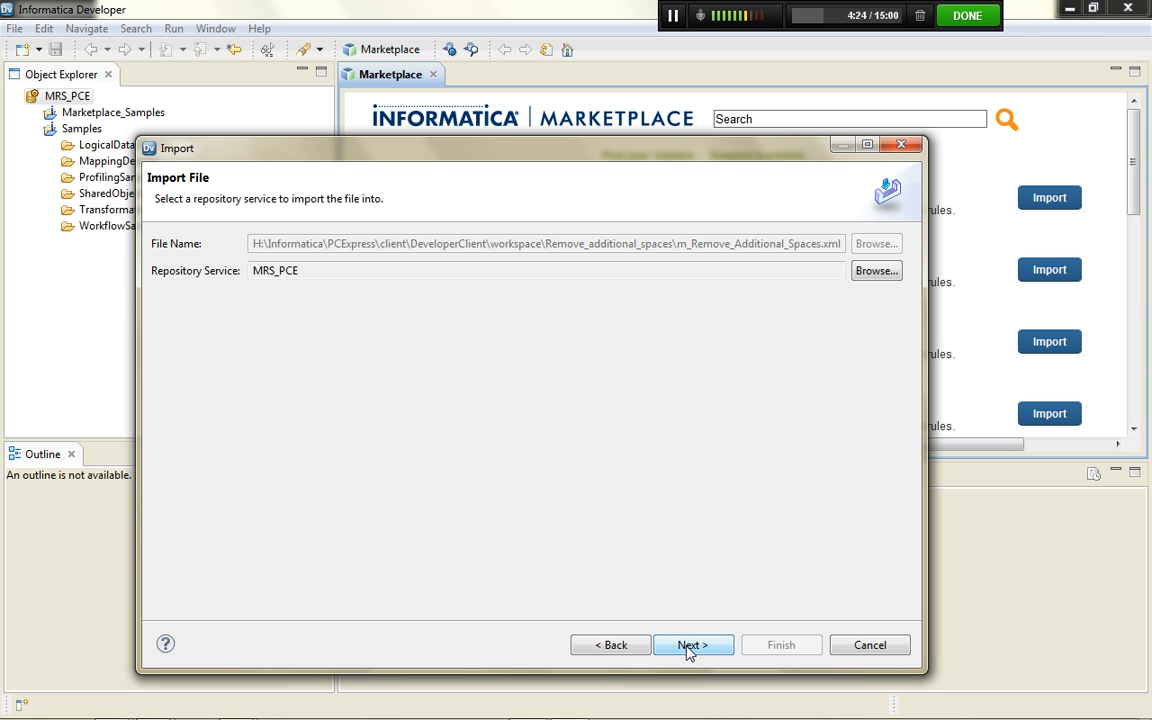
# Add the Remove_Whitespaces_using_RegEx folder's contents to the Marketplace_Samples target project.
pyautogui.click(696, 644)
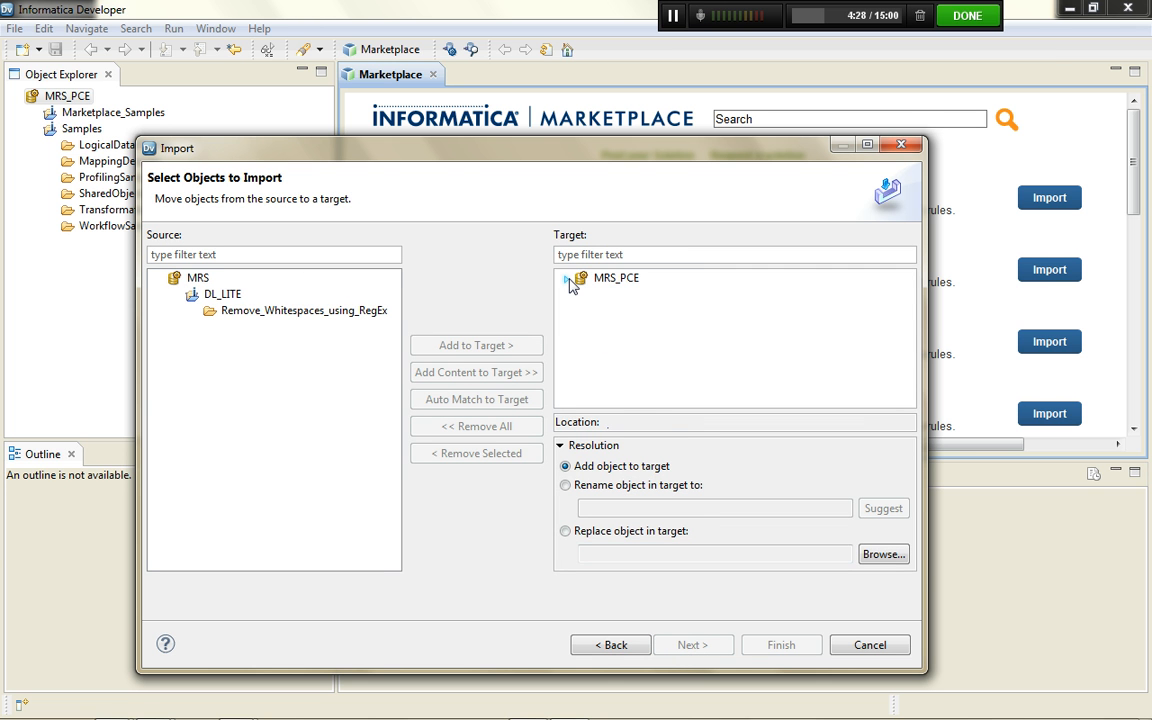
pyautogui.click(568, 278)
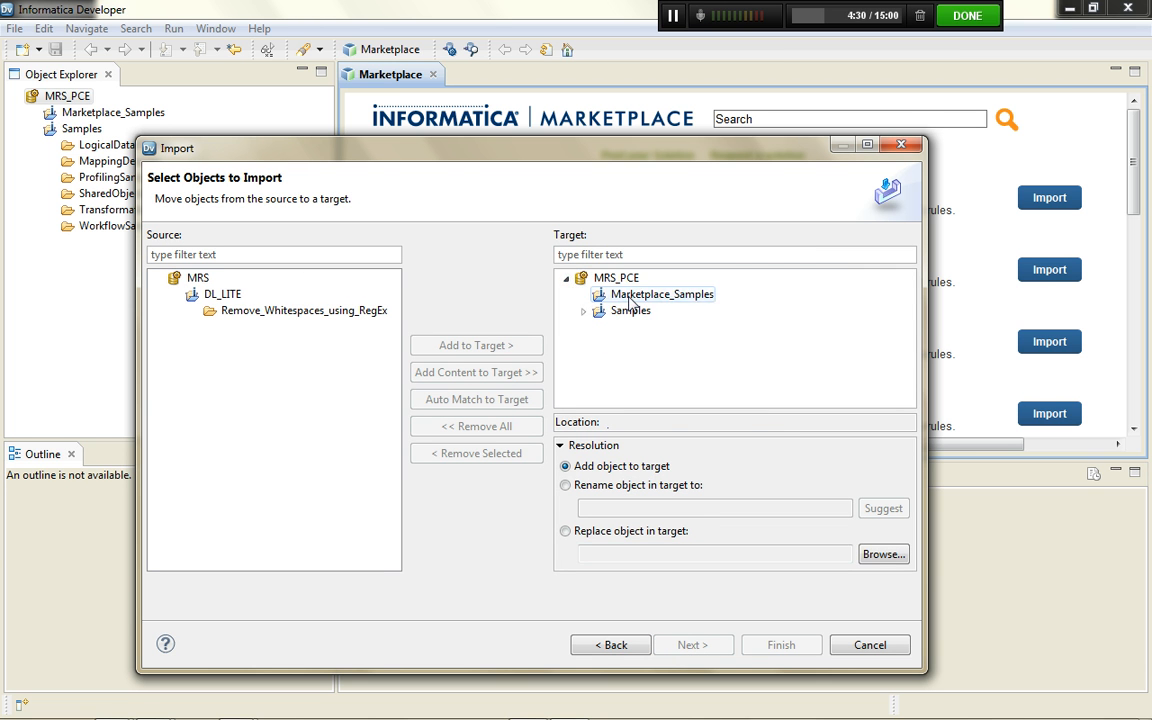
pyautogui.click(660, 292)
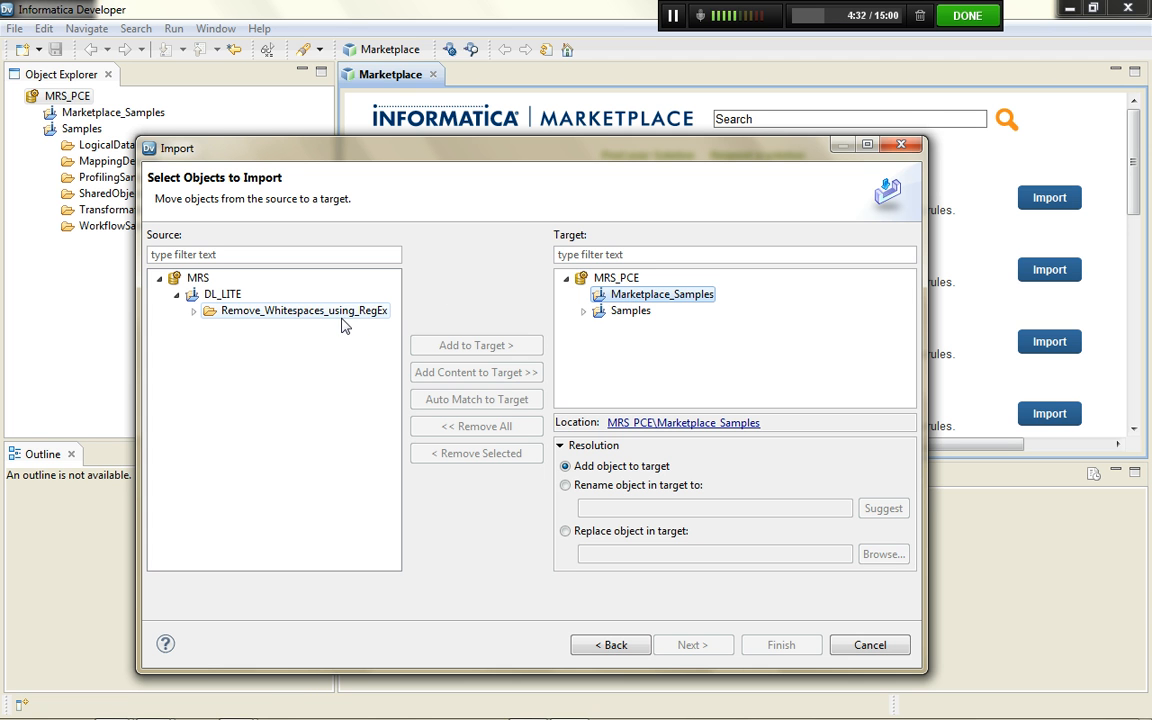
pyautogui.click(304, 310)
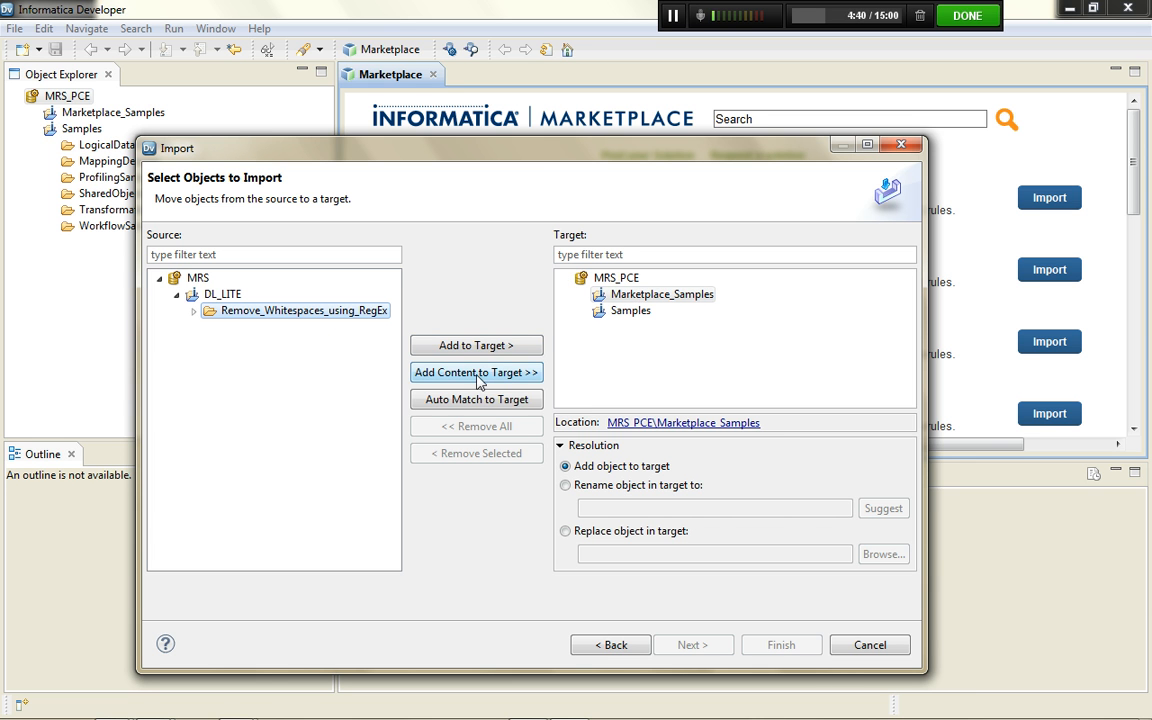
pyautogui.click(476, 372)
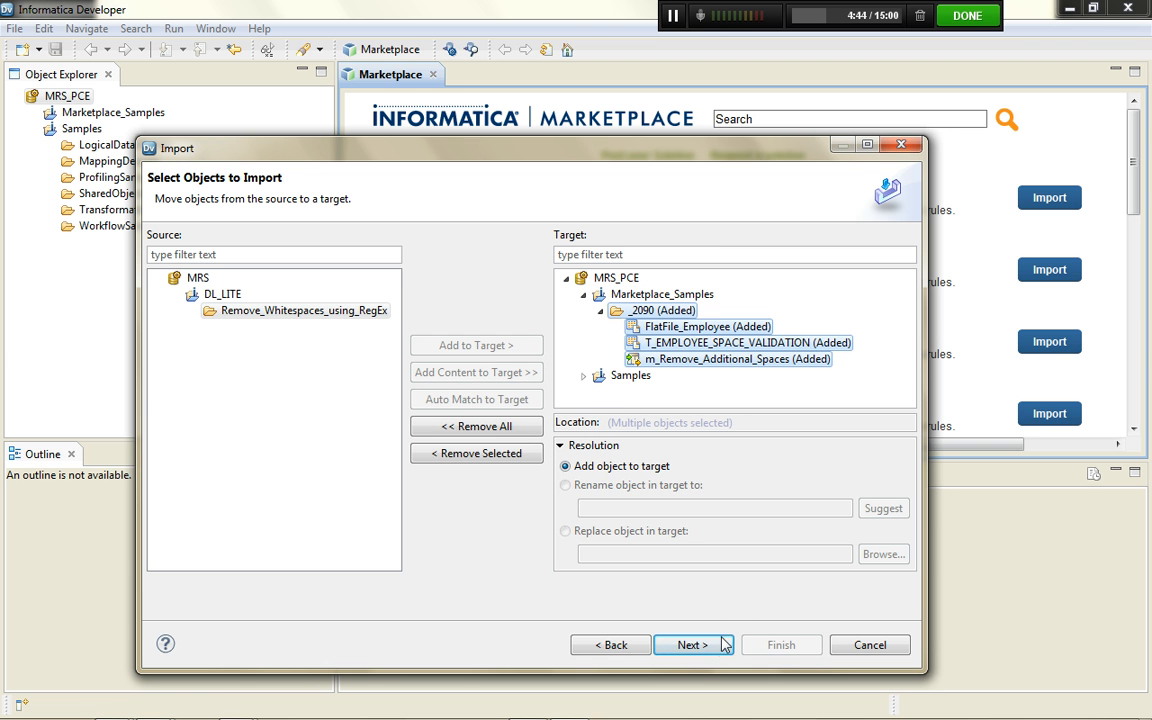
# Proceed through dependency resolution and the summary and finish the import.
pyautogui.click(696, 644)
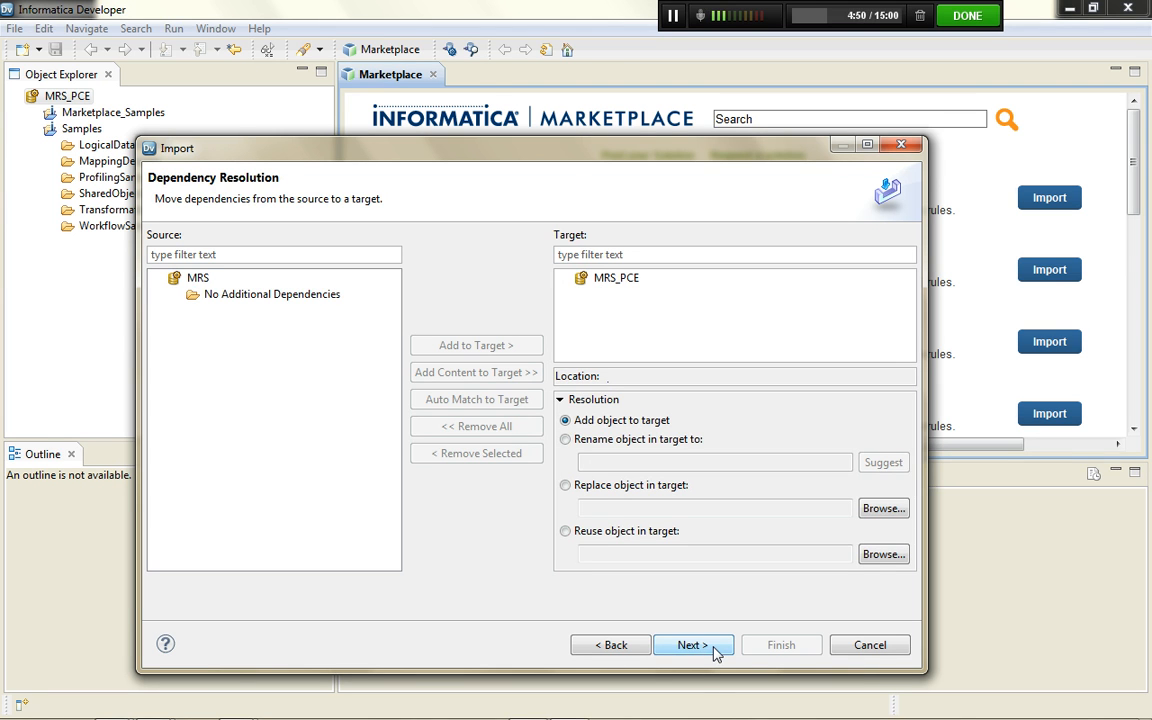
pyautogui.click(688, 644)
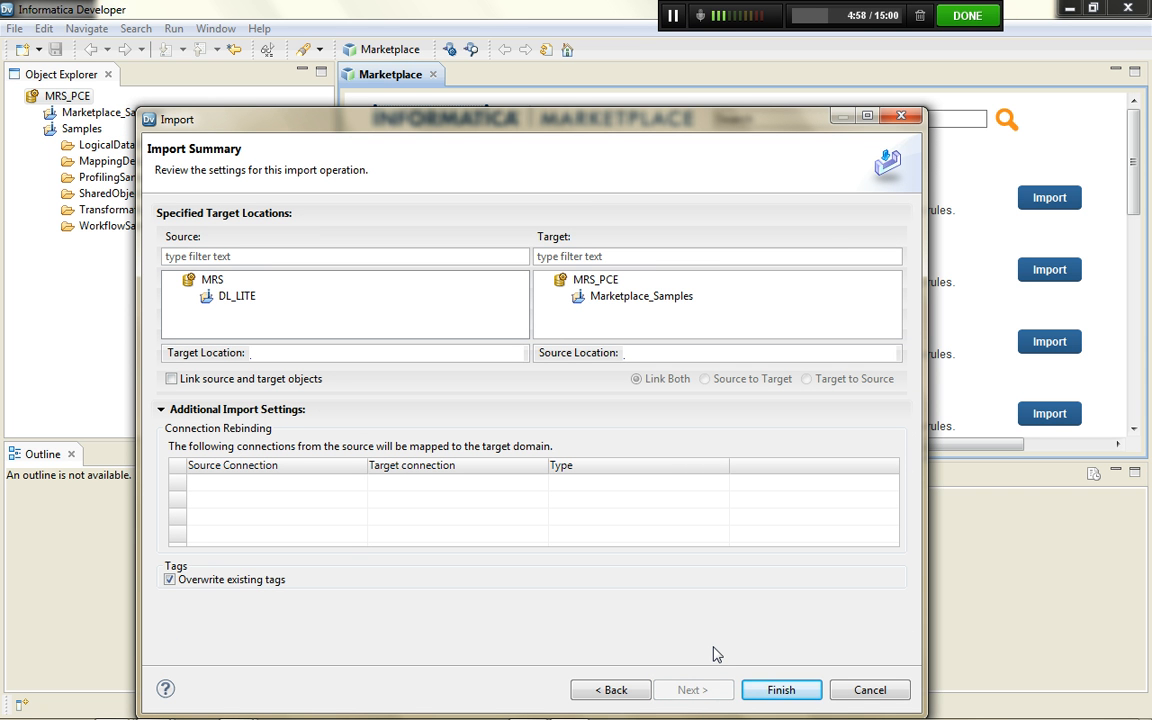
pyautogui.moveTo(292, 458)
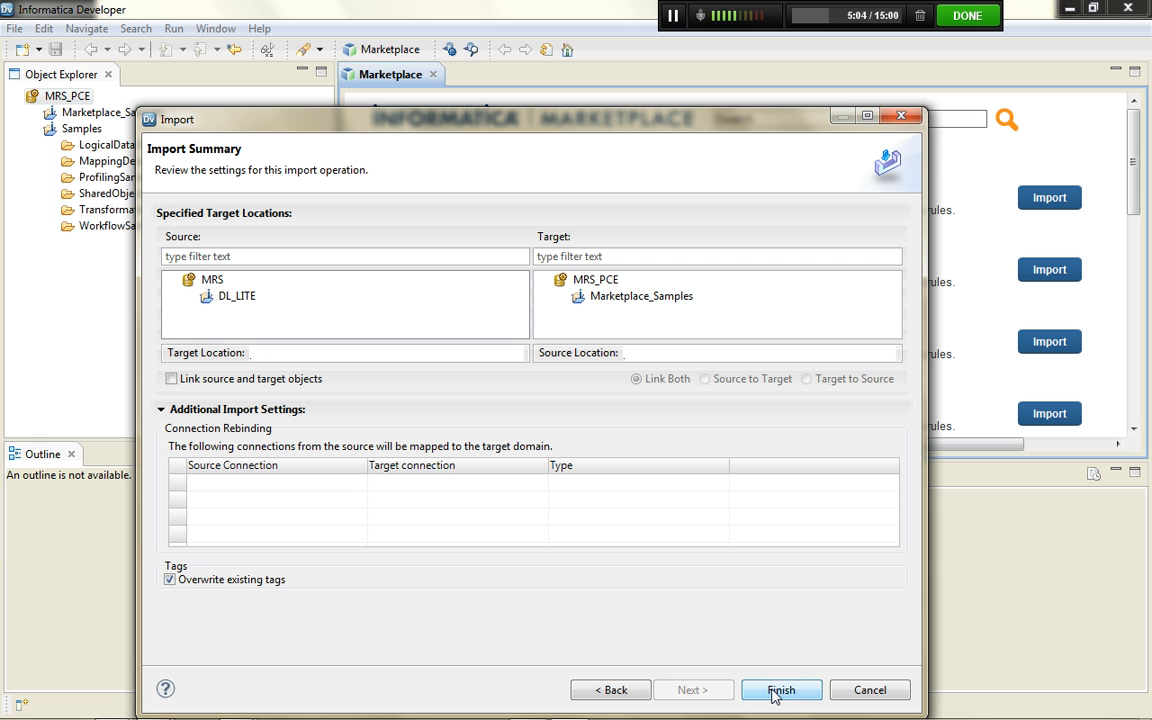
pyautogui.click(782, 688)
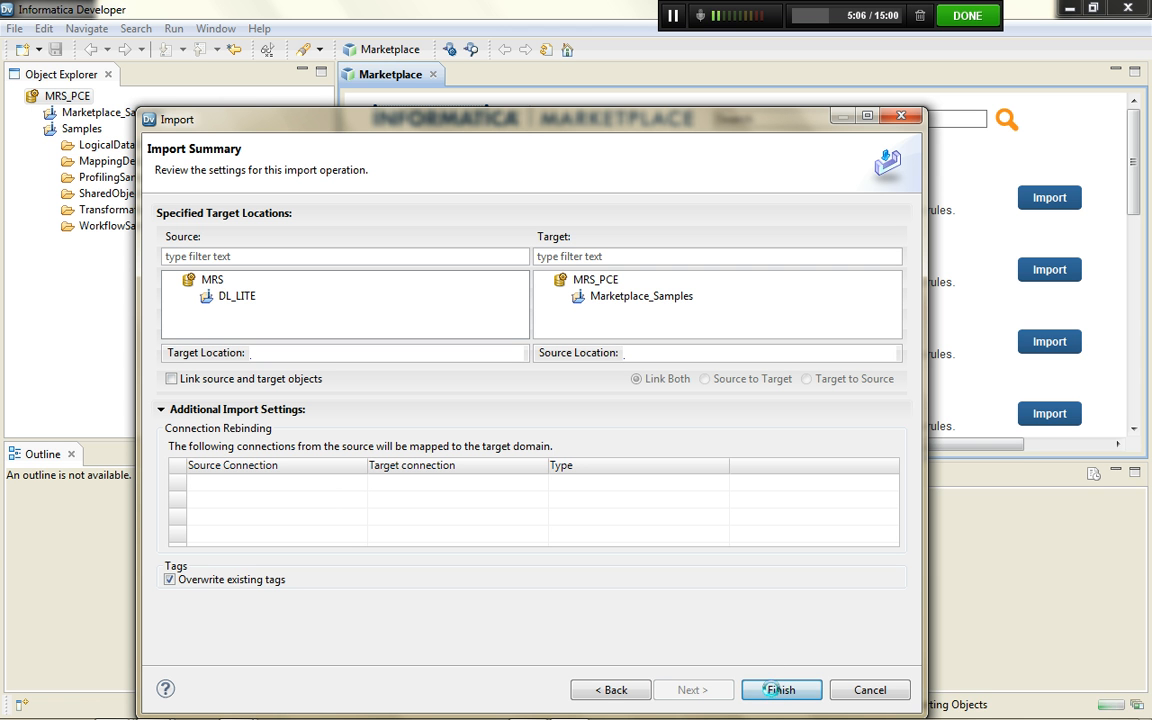
pyautogui.click(784, 688)
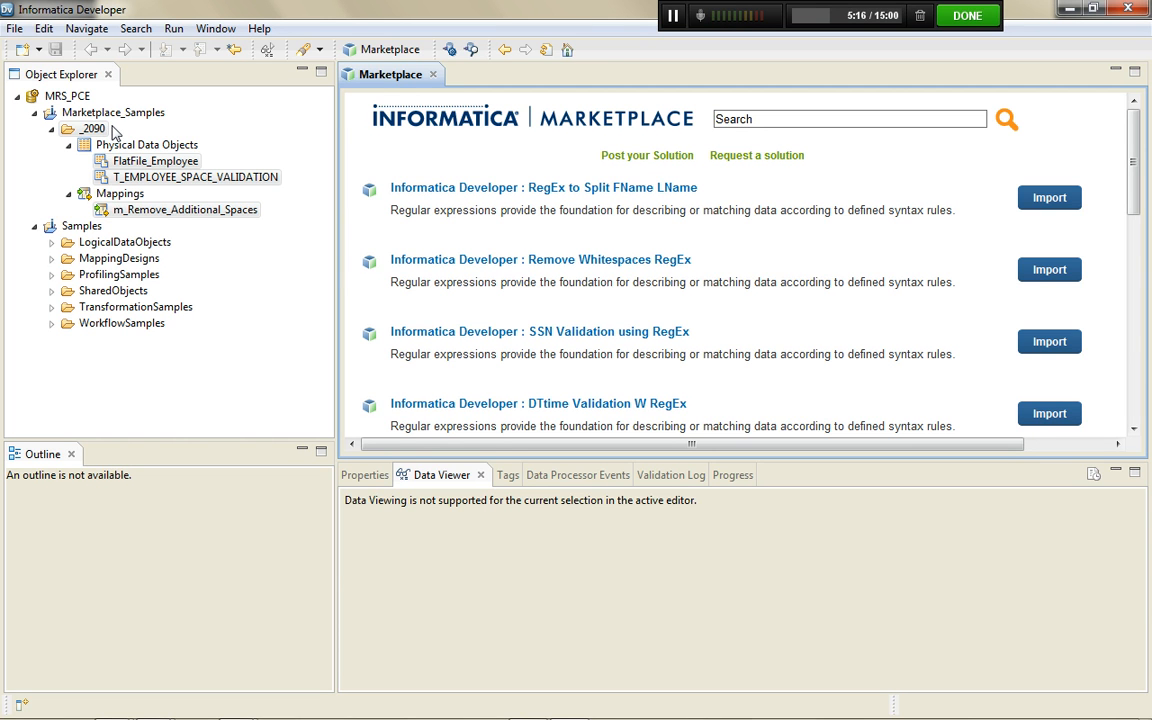
pyautogui.moveTo(184, 210)
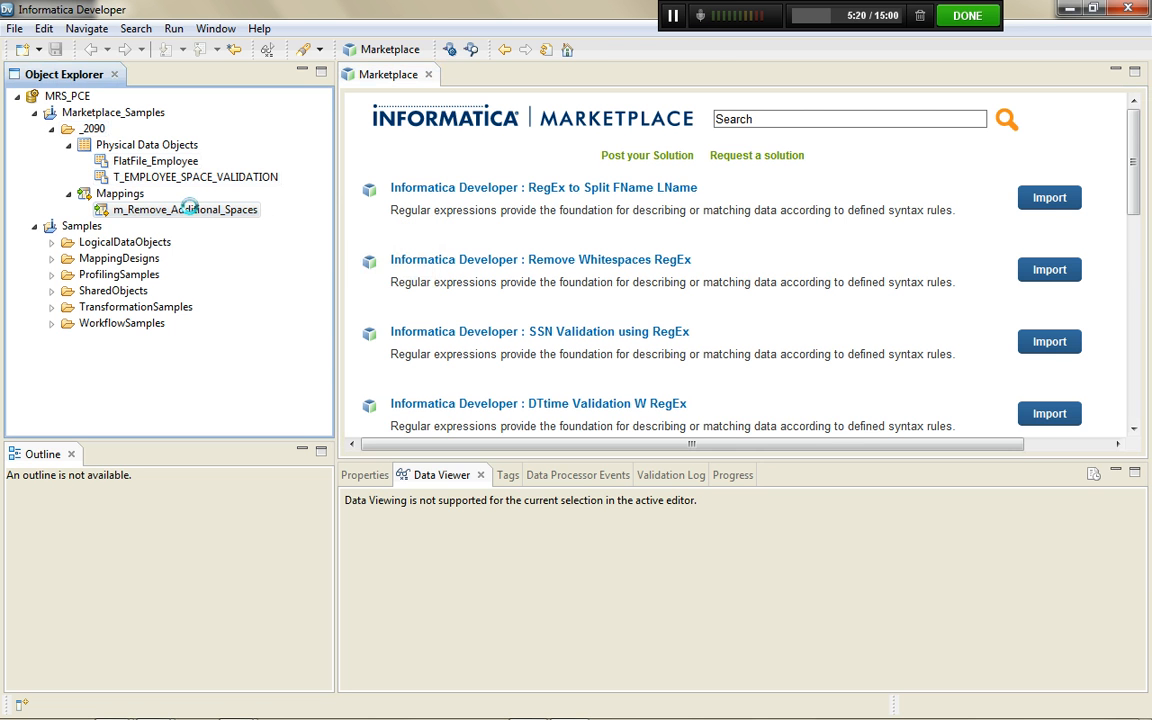
# Open m_Remove_Additional_Spaces, run the SQ_Employee data preview and enter the domain credentials.
pyautogui.doubleClick(184, 210)
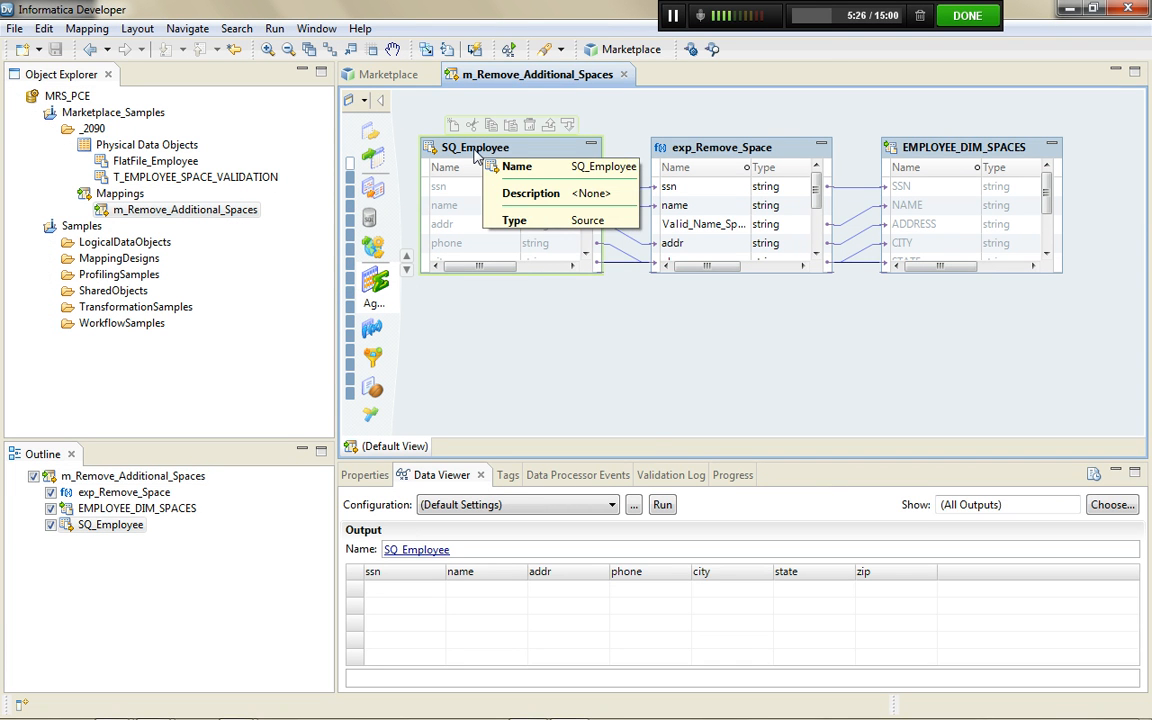
pyautogui.moveTo(648, 434)
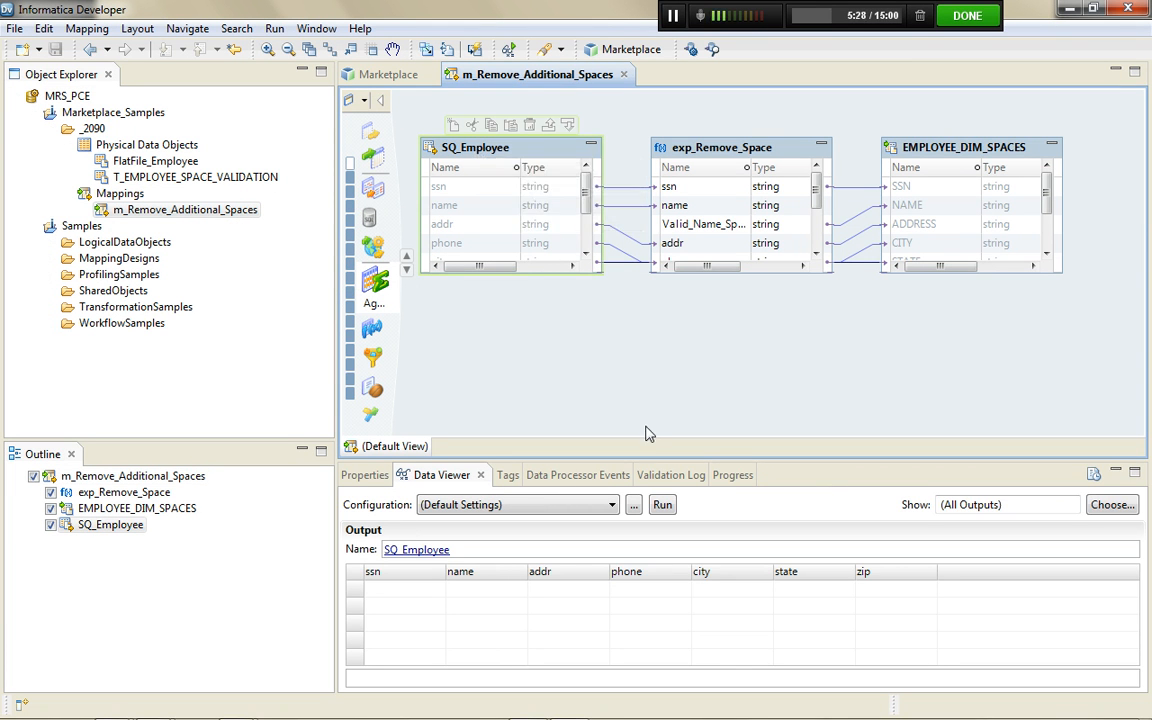
pyautogui.click(662, 504)
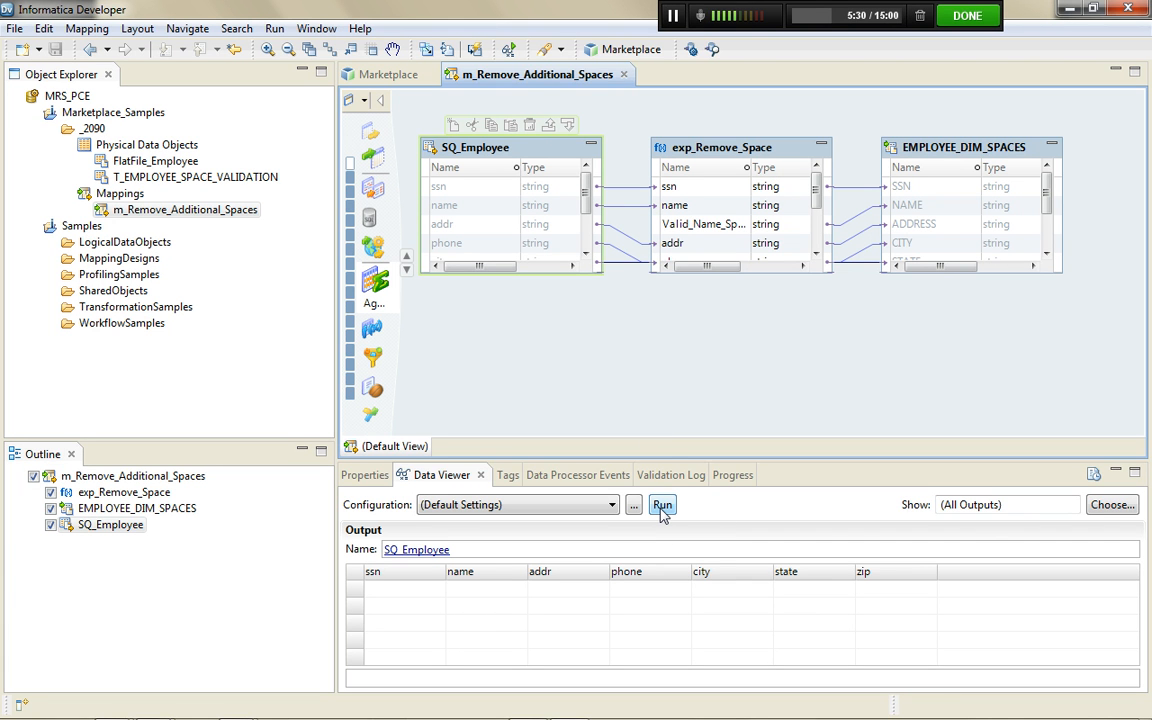
pyautogui.click(662, 504)
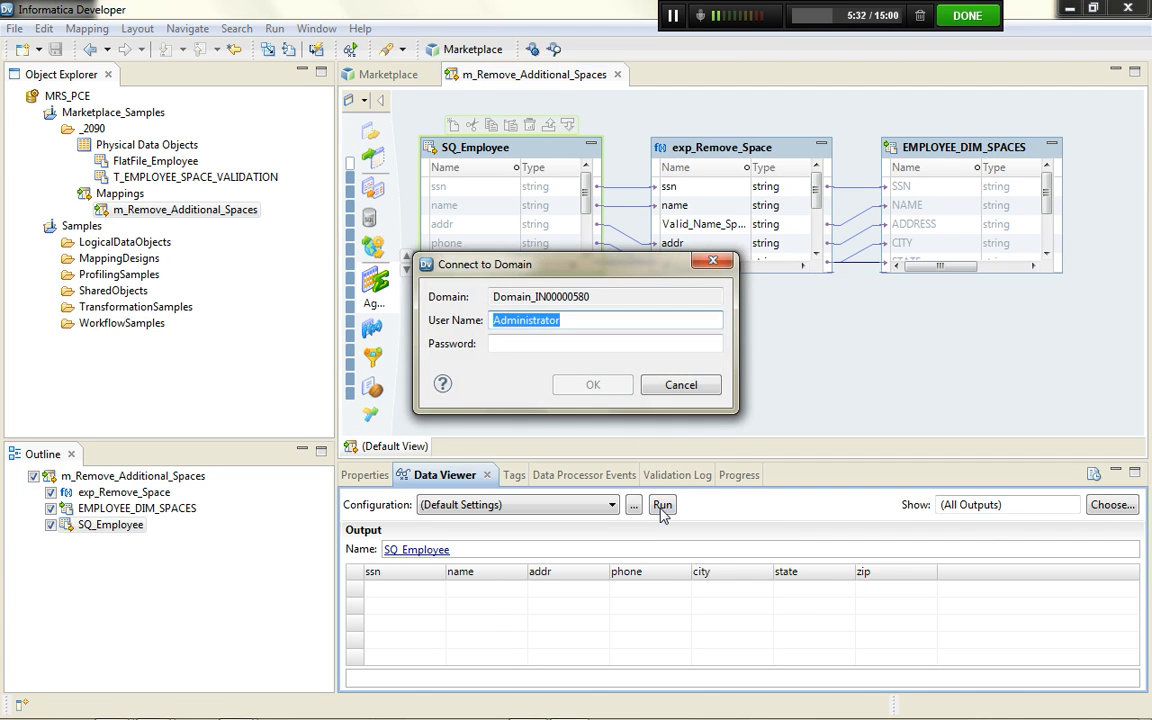
pyautogui.click(604, 344)
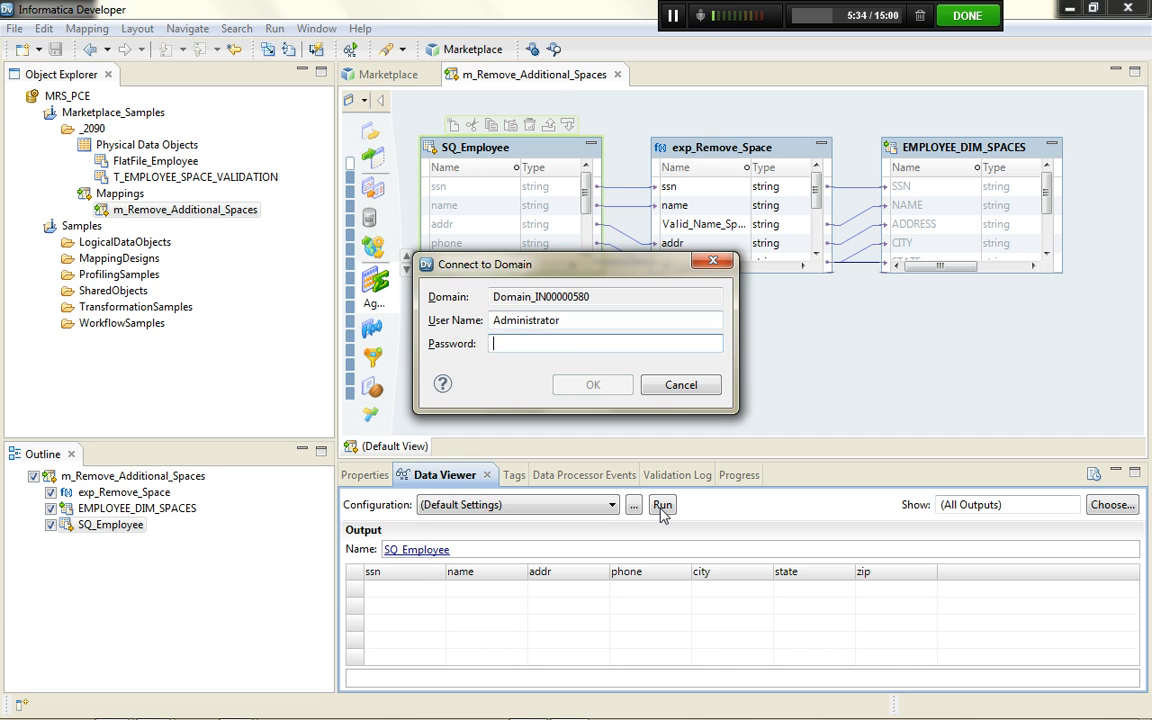
pyautogui.click(592, 384)
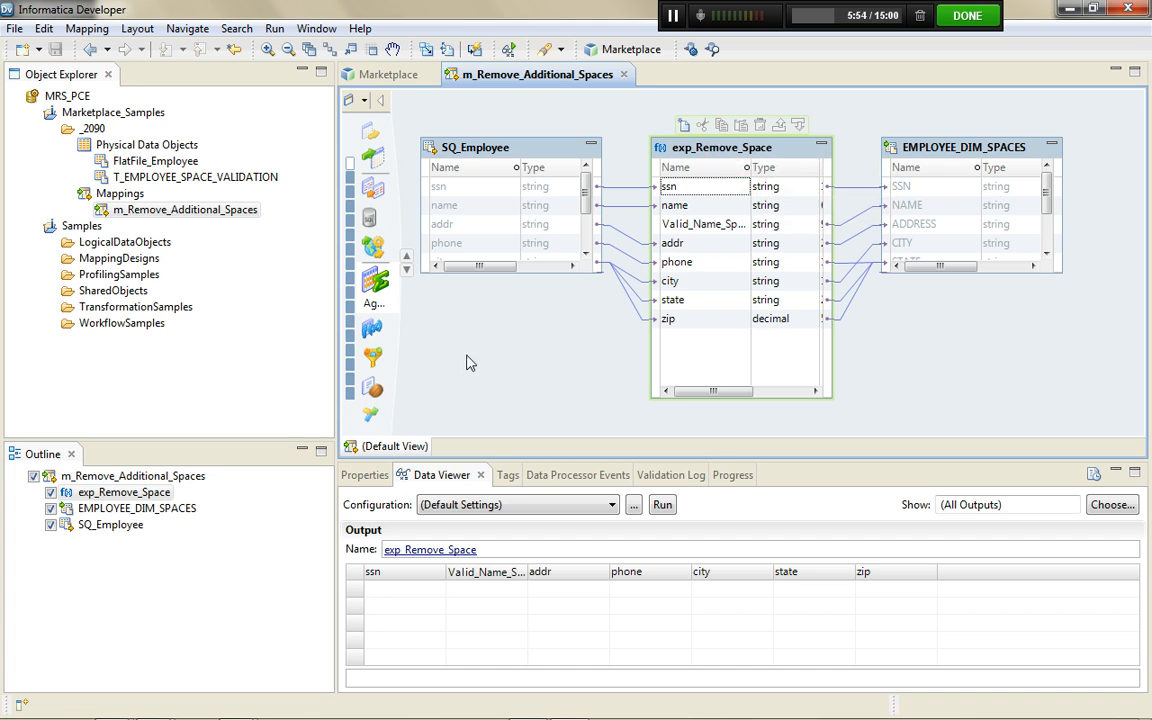
# Review exp_Remove_Space's ports and its REG_REPLACE expression for Valid_Name_Sp, then dismiss the editor.
pyautogui.click(384, 476)
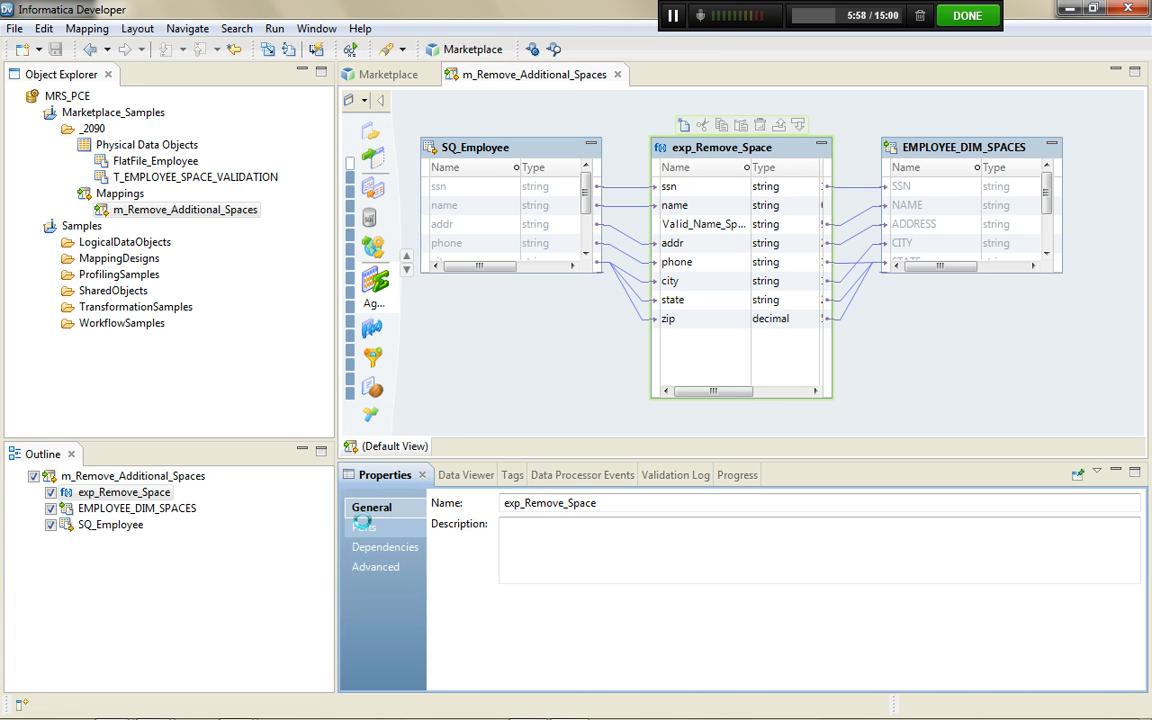
pyautogui.click(364, 528)
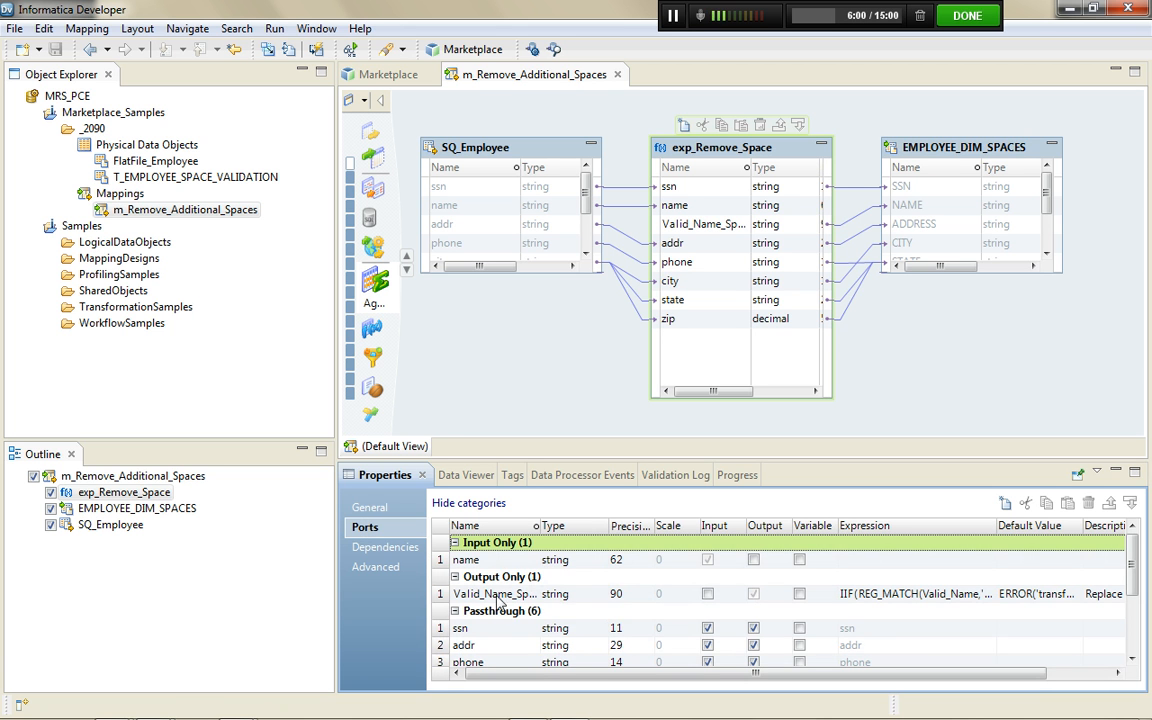
pyautogui.moveTo(496, 592)
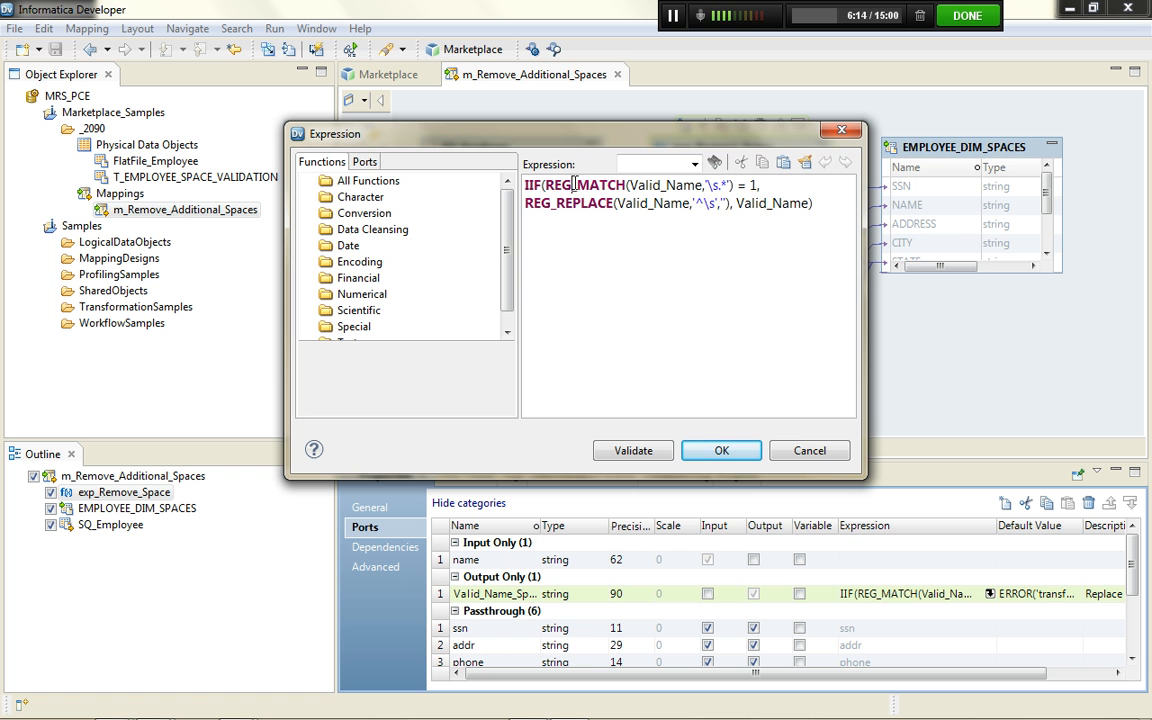
pyautogui.doubleClick(568, 204)
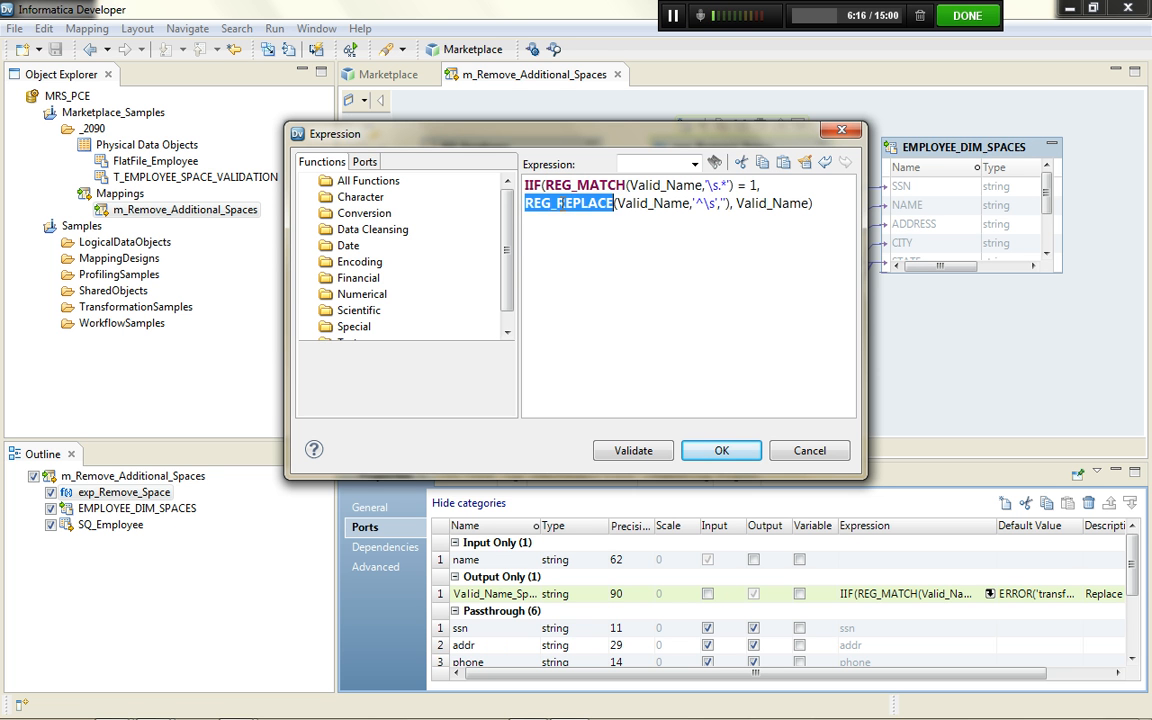
pyautogui.click(720, 450)
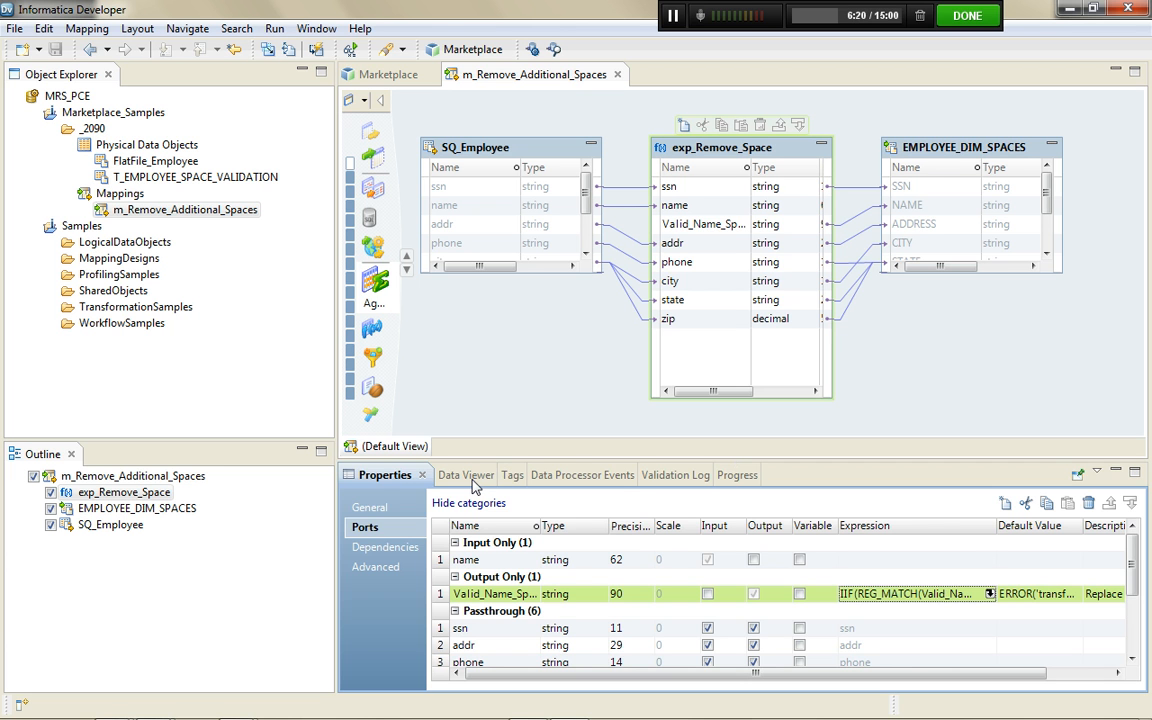
# Run the Data Viewer preview for the exp_Remove_Space transformation.
pyautogui.click(464, 474)
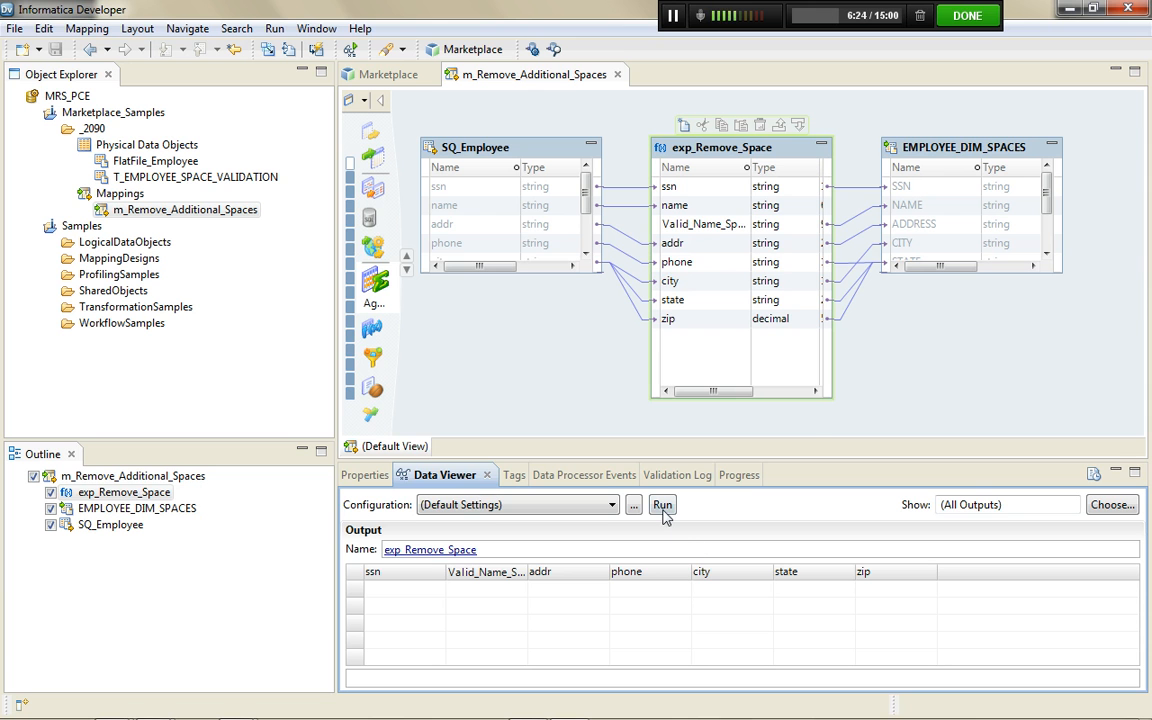
pyautogui.click(660, 504)
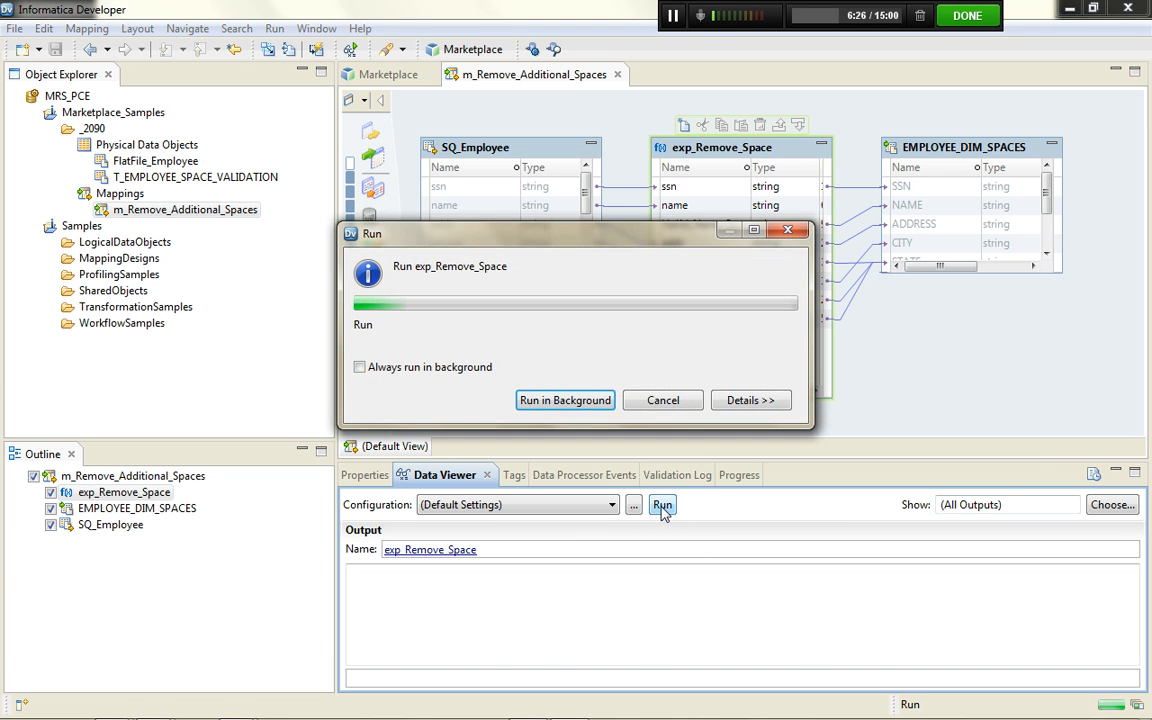